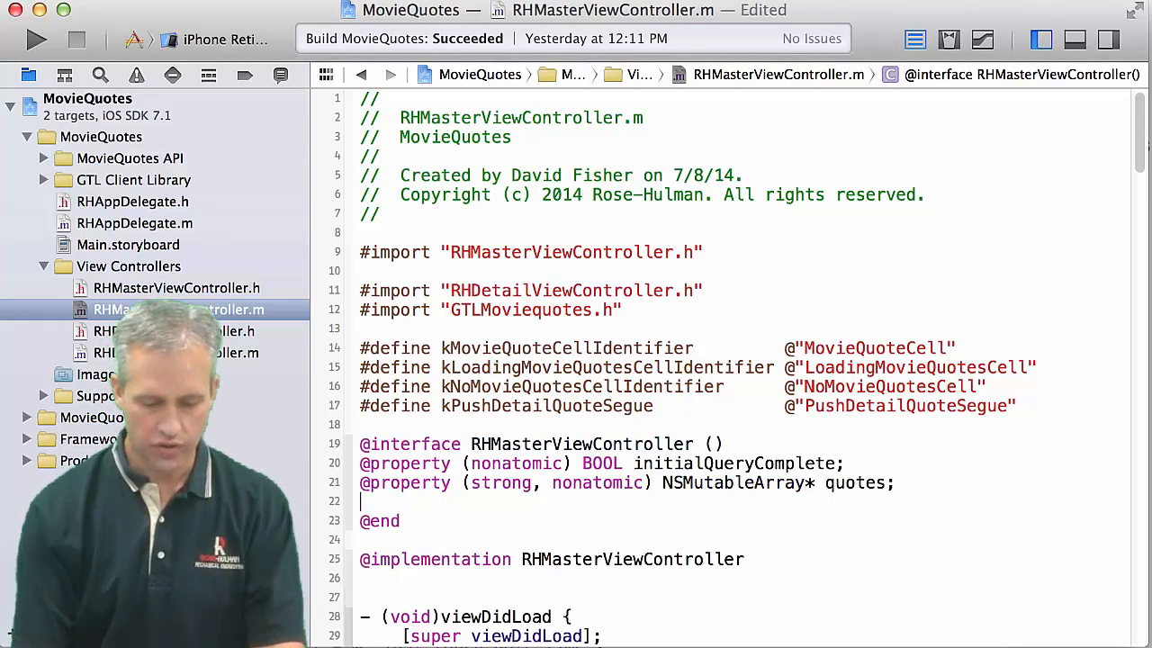
Step: Declare a GTLServiceMoviequotes* service property, with kLocalhostTesting NO and kLocalhostRpcUrl defines above it
type("@property (strong, nonatomic) GTLServiceMoviequotes*")
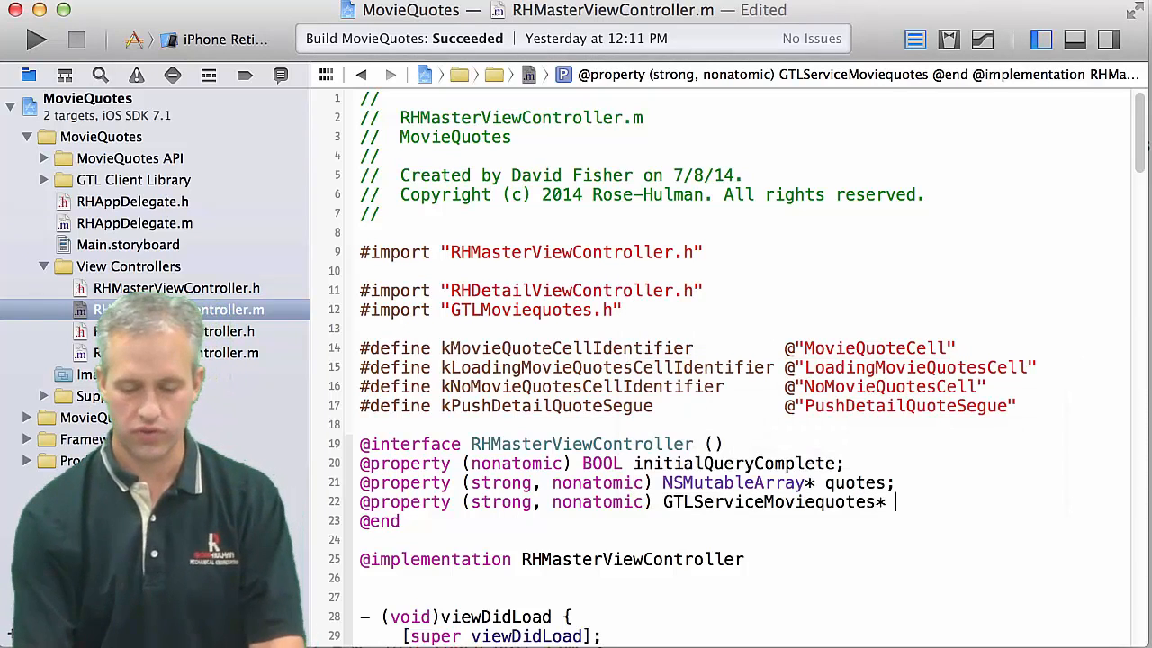
type("service;")
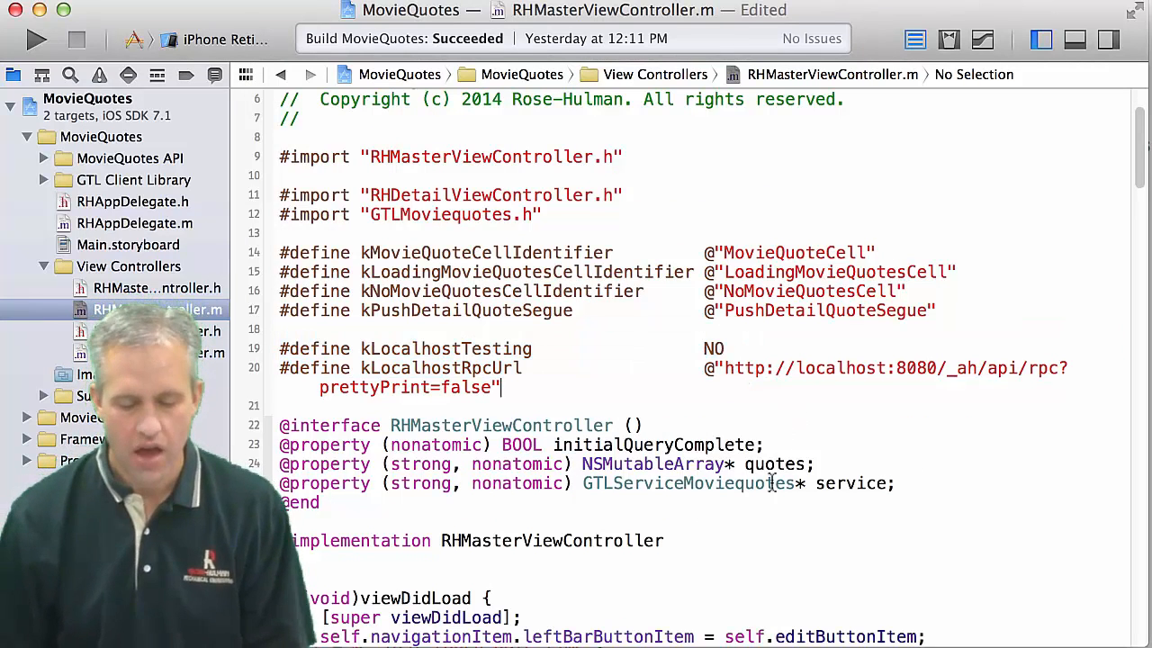
double_click(849, 483)
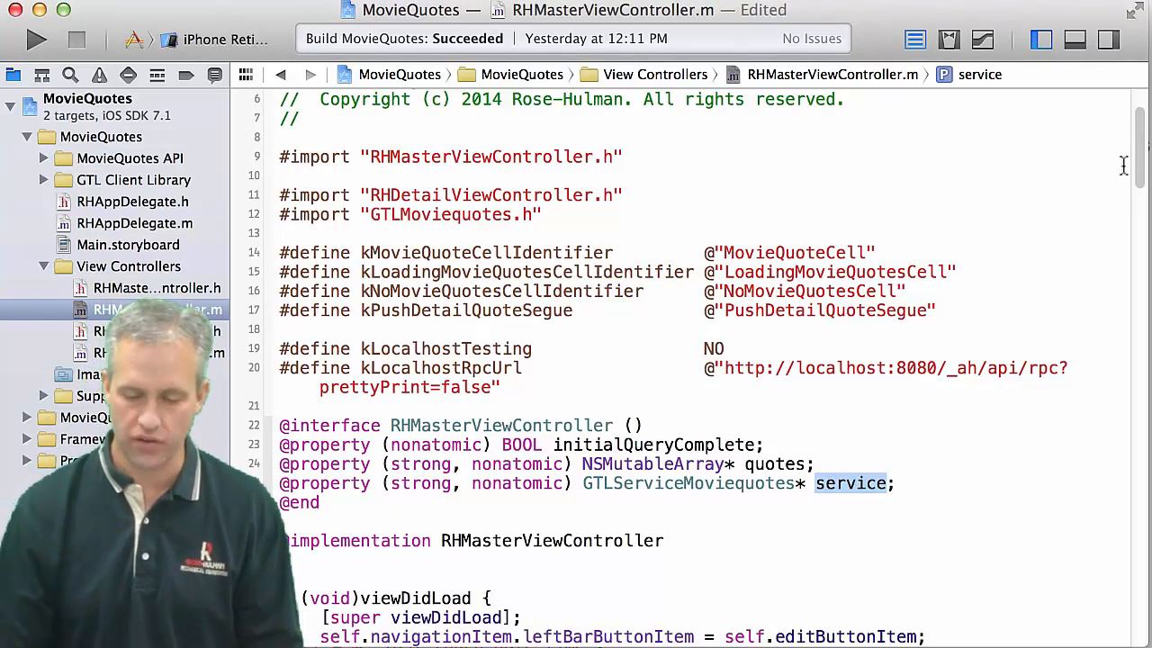
Step: Add '#pragma mark - Endpoints' at the file's end and start a method returning GTLServiceMoviequotes*
scroll("down", 3)
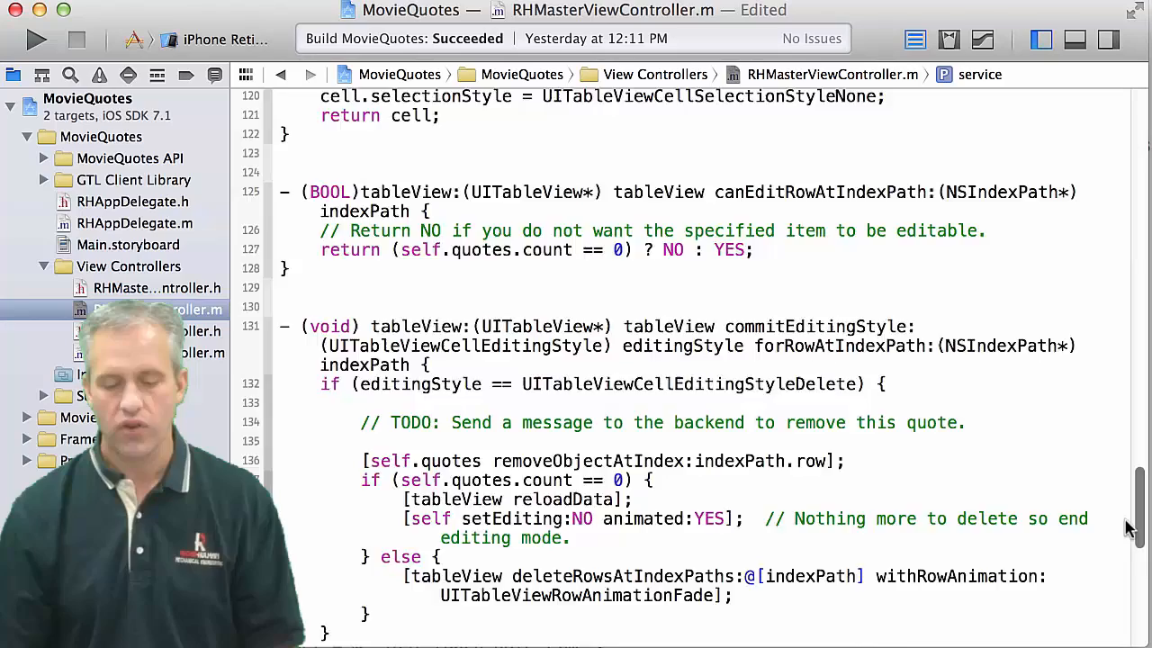
scroll("down", 3)
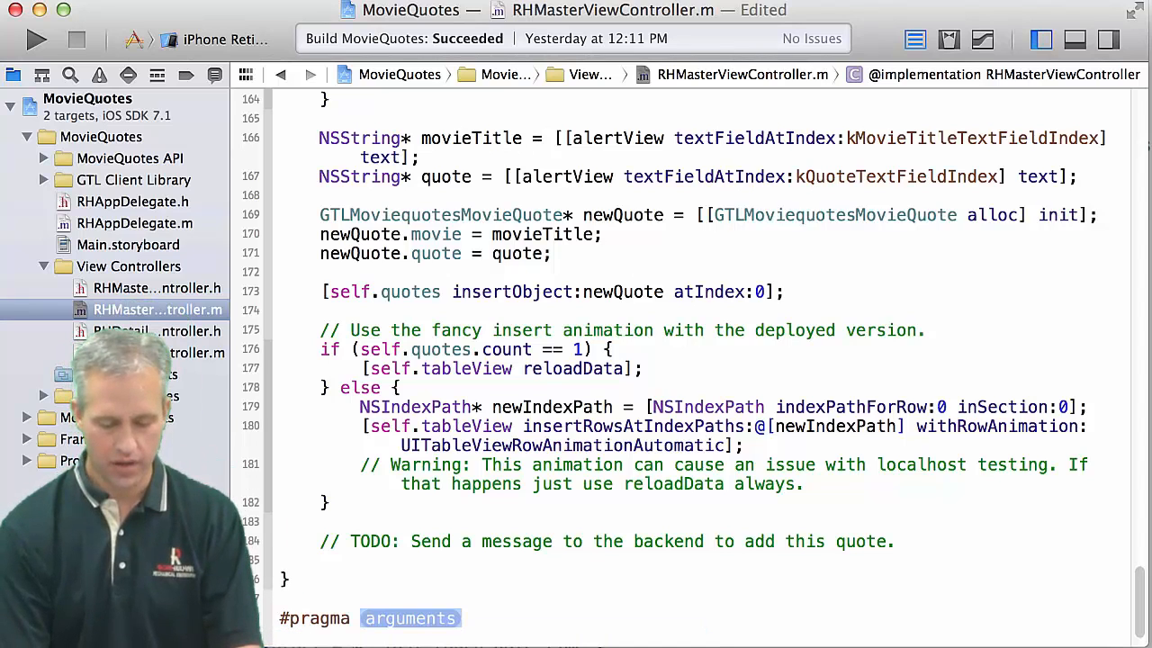
type("mark")
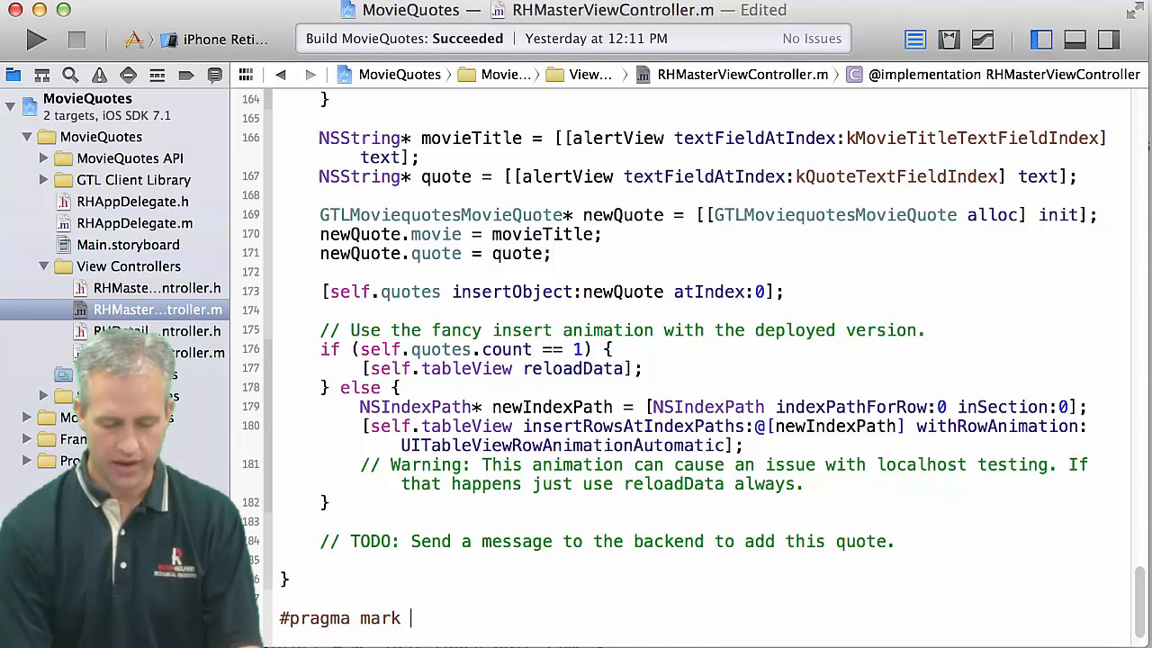
type("– Endpoint")
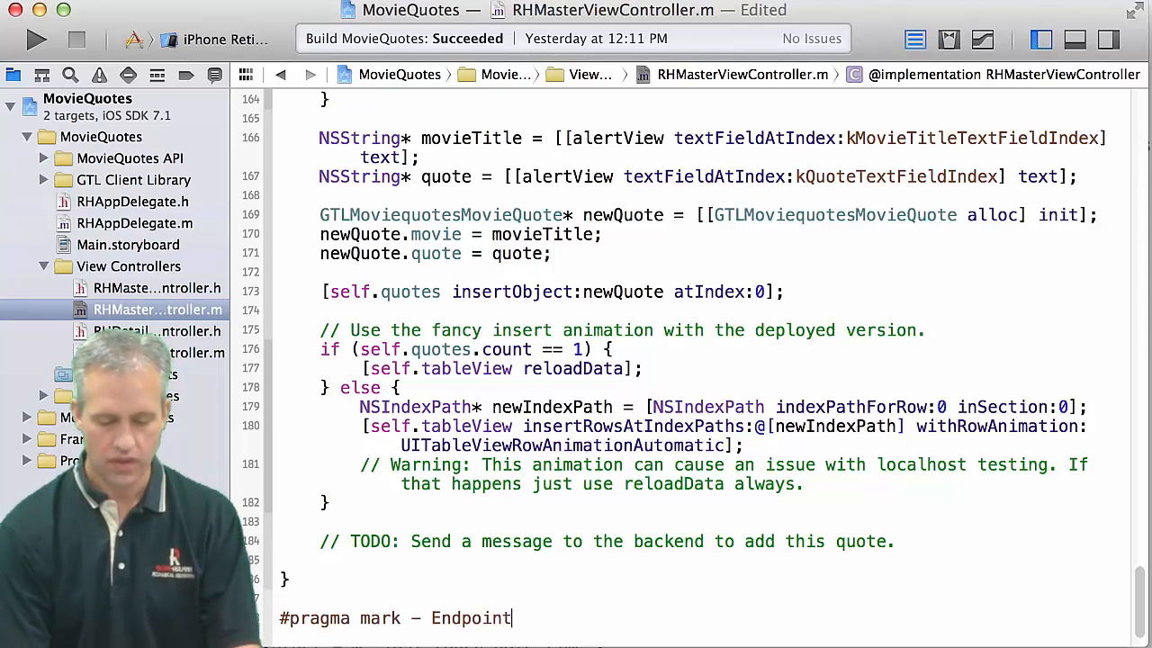
type("s")
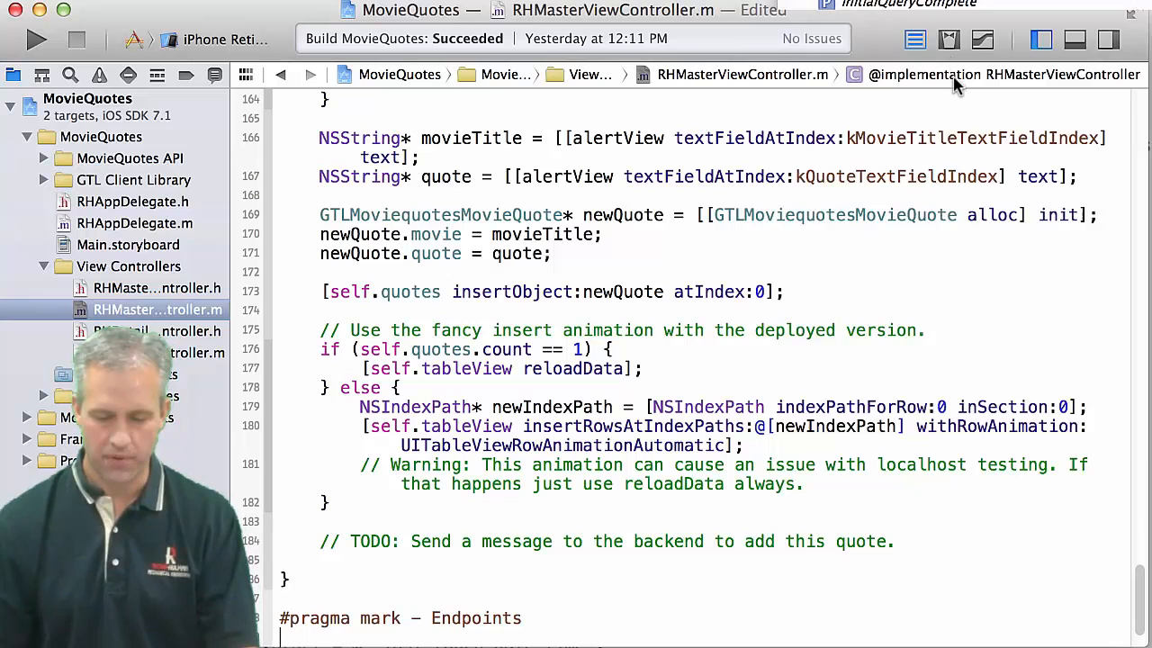
left_click(990, 74)
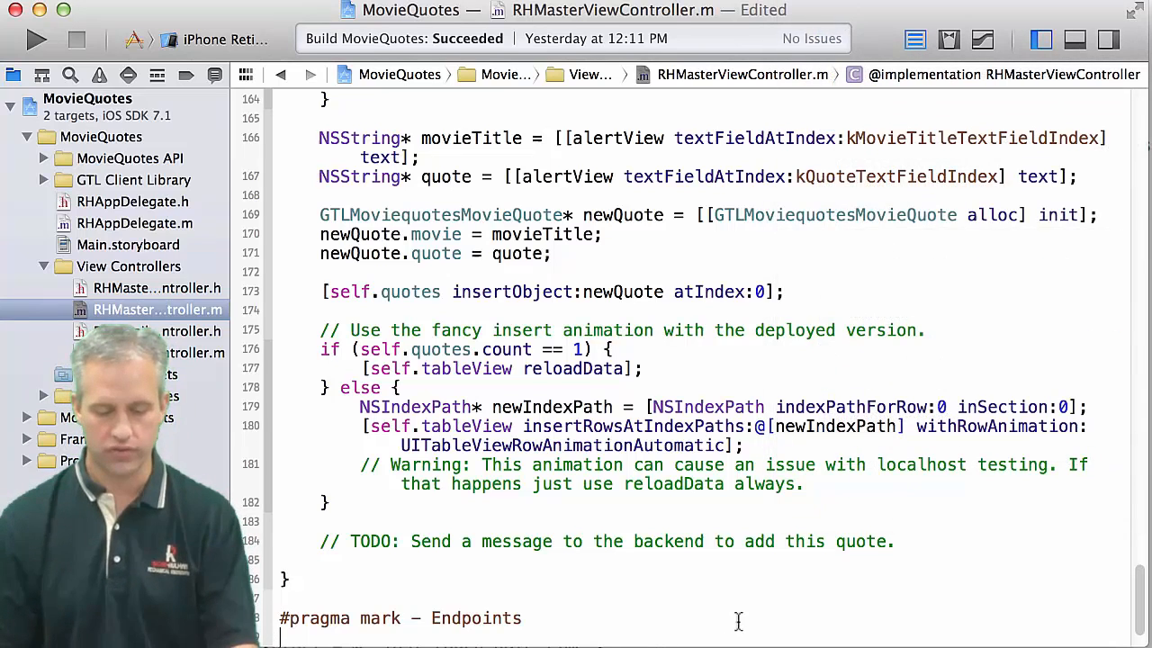
scroll("down", 3)
type("- (GTLServiceMoviequotes*")
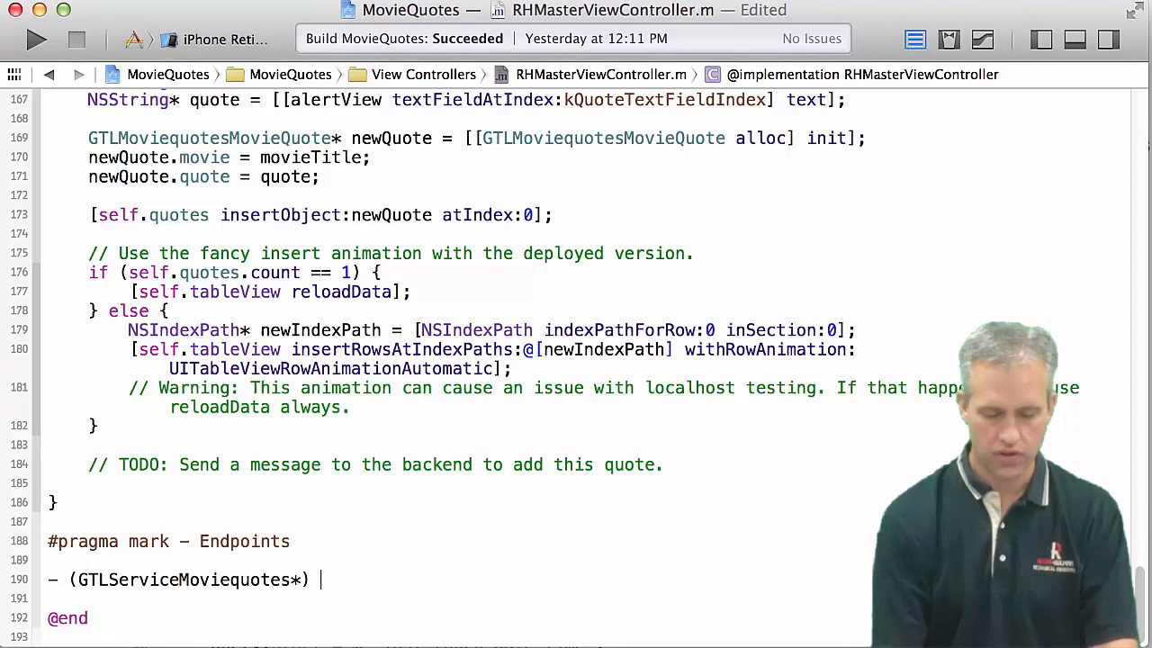
Step: Write the service body: allocate GTLServiceMoviequotes when _service is nil, then return _service
type("service {")
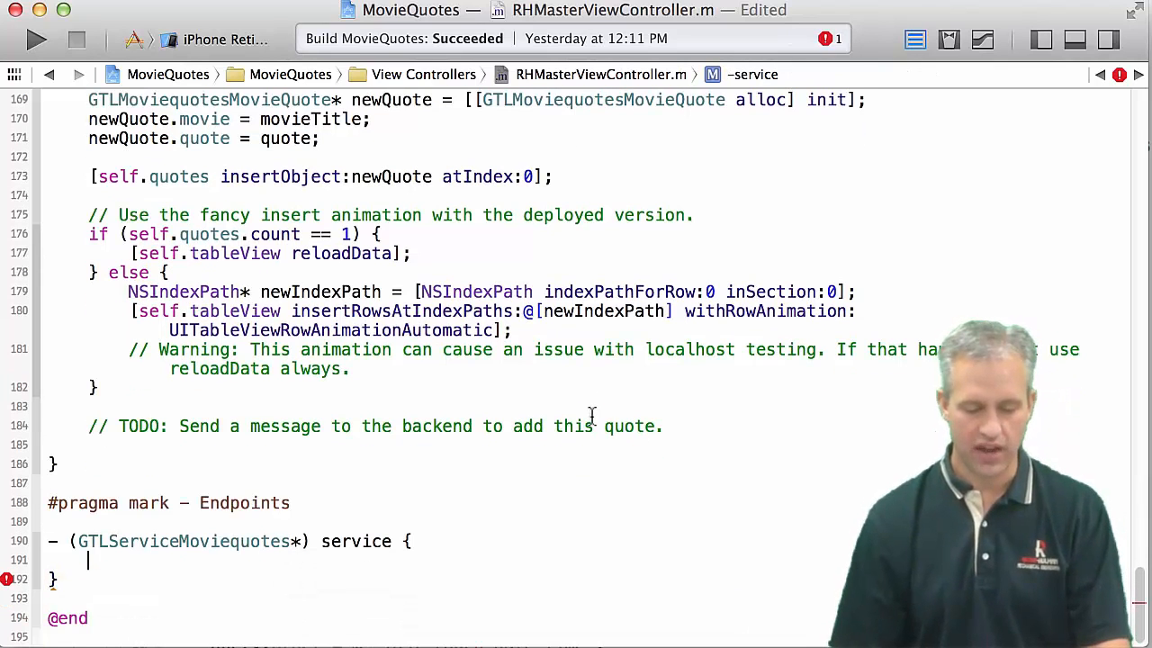
type("if (_service ==")
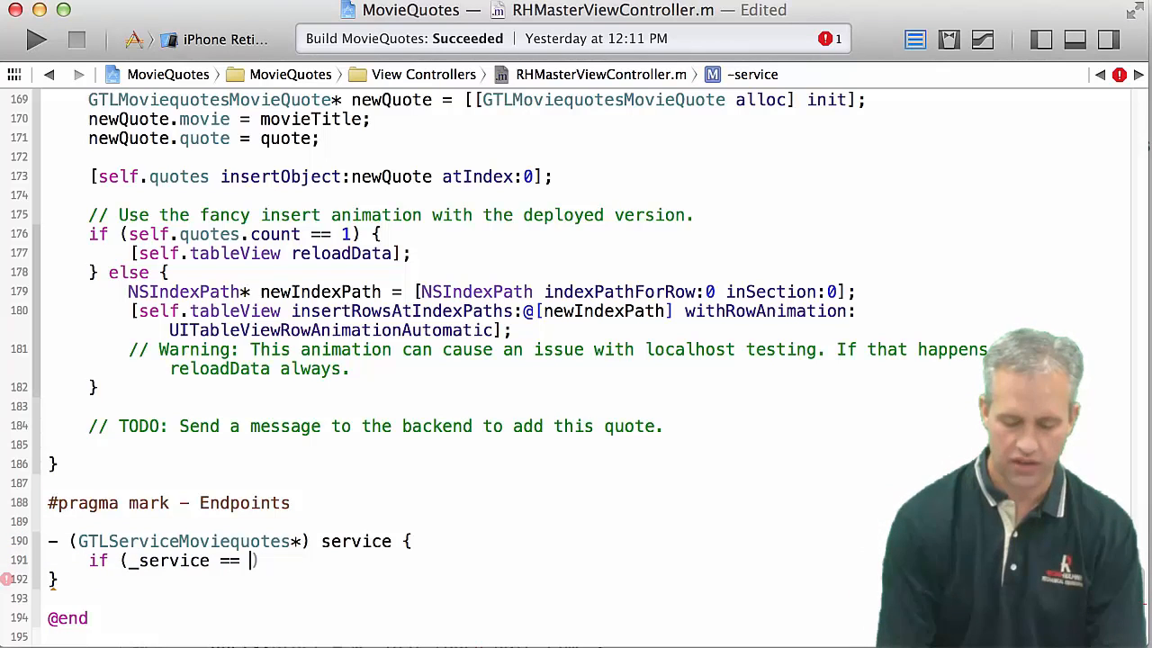
type("nil) {")
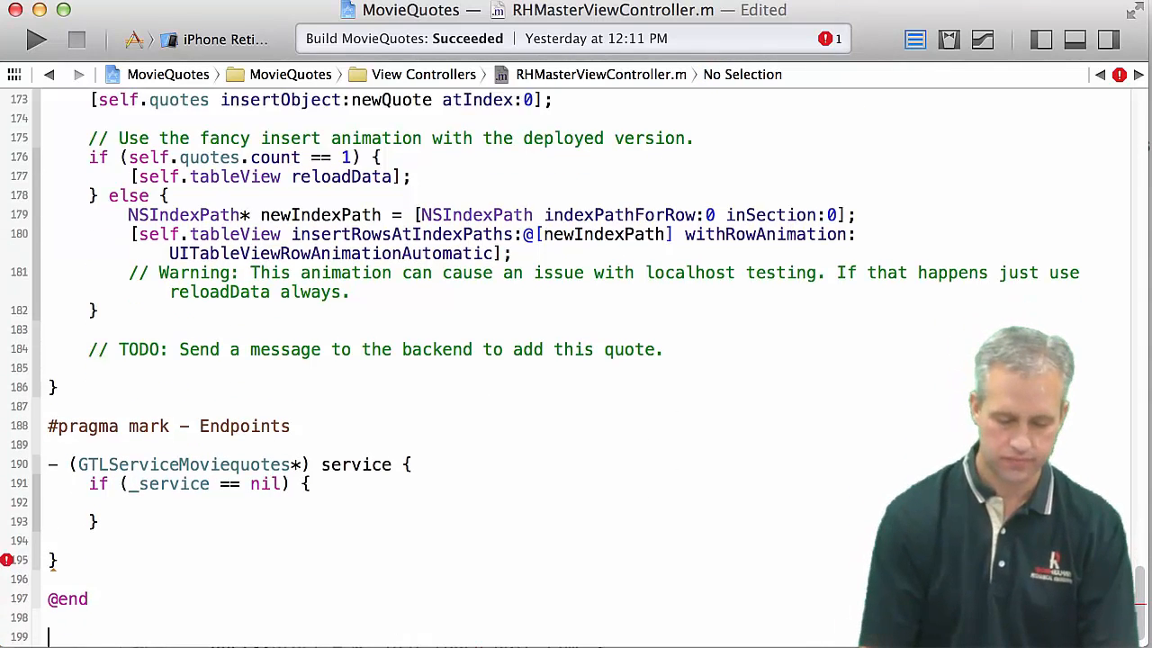
scroll("down", 3)
type("_se")
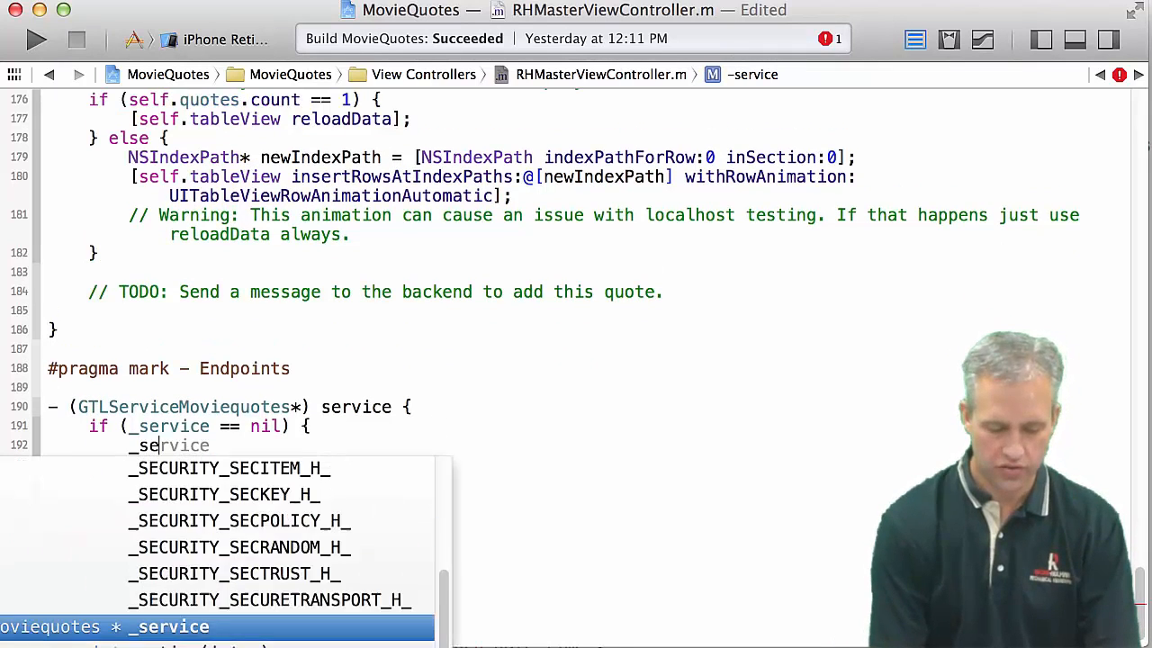
type("= [[GTL")
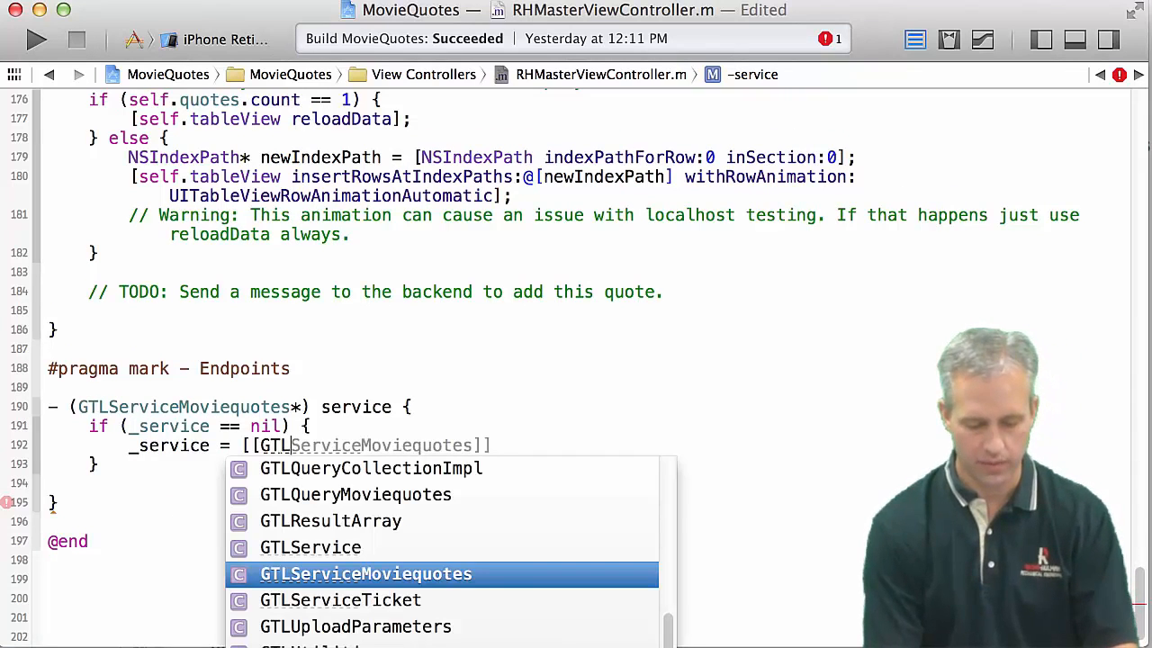
type("alloc] init];")
type("return ")
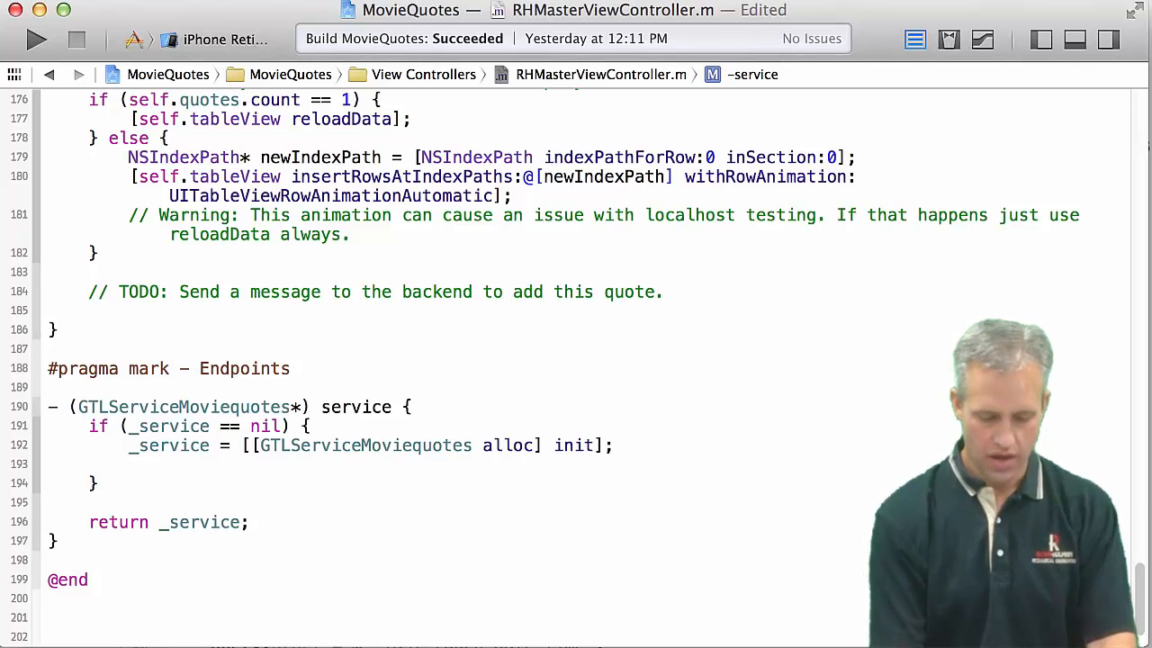
type("_service")
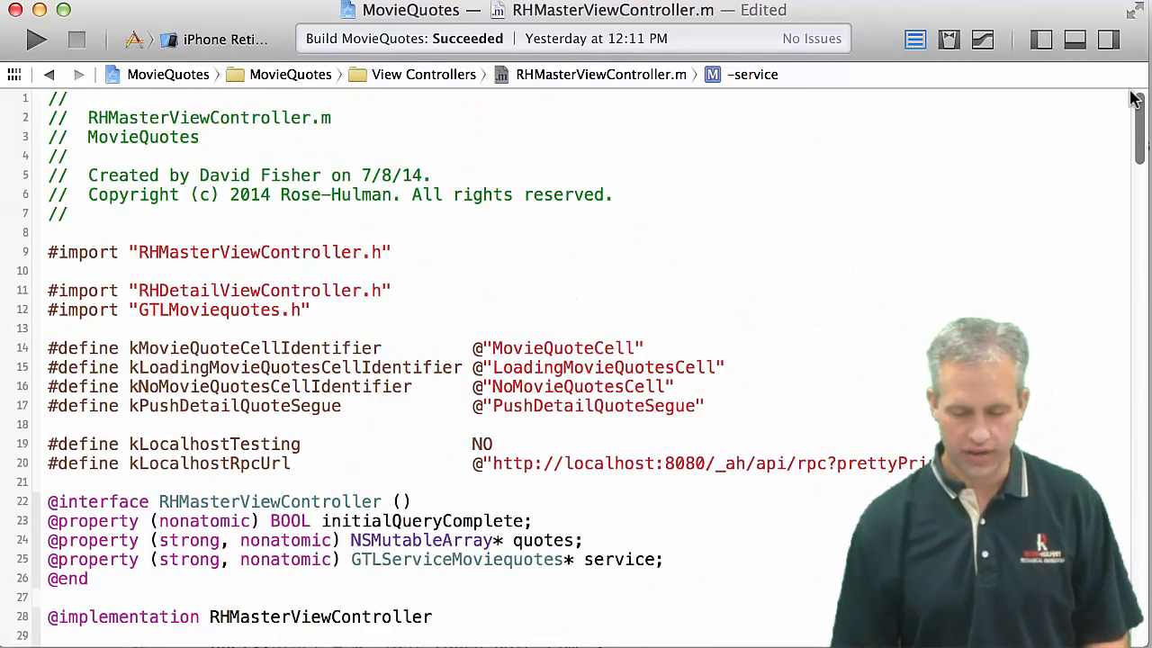
Step: Select parts of the kLocalhostRpcUrl string and list the MovieQuotes API group's files
scroll("down", 3)
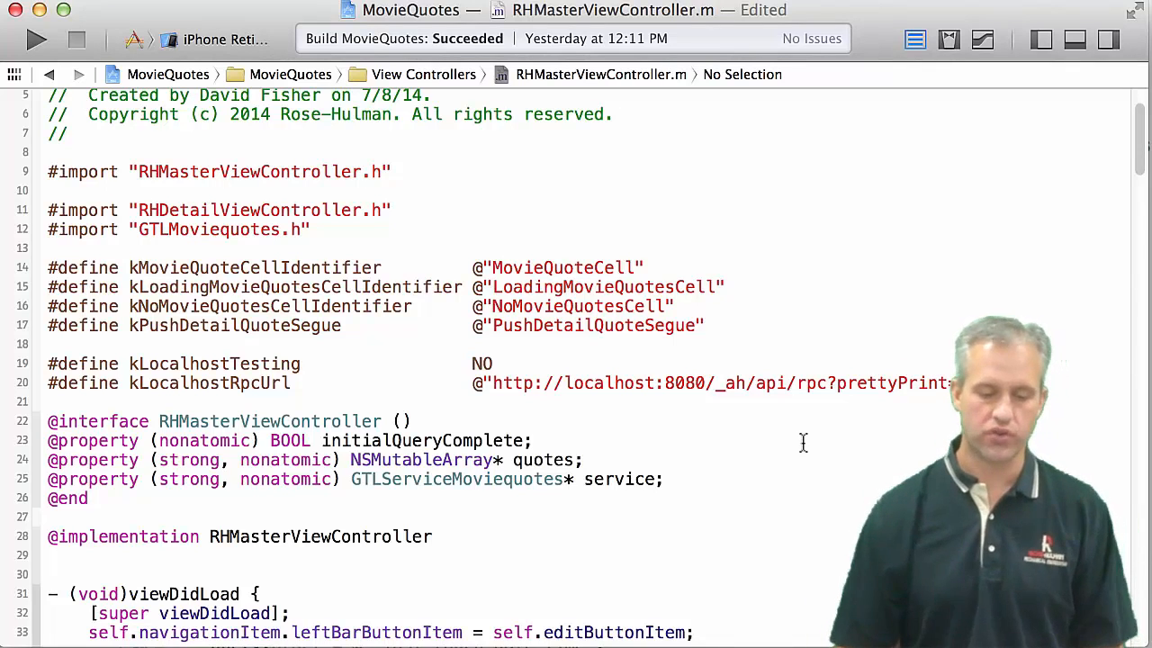
double_click(214, 364)
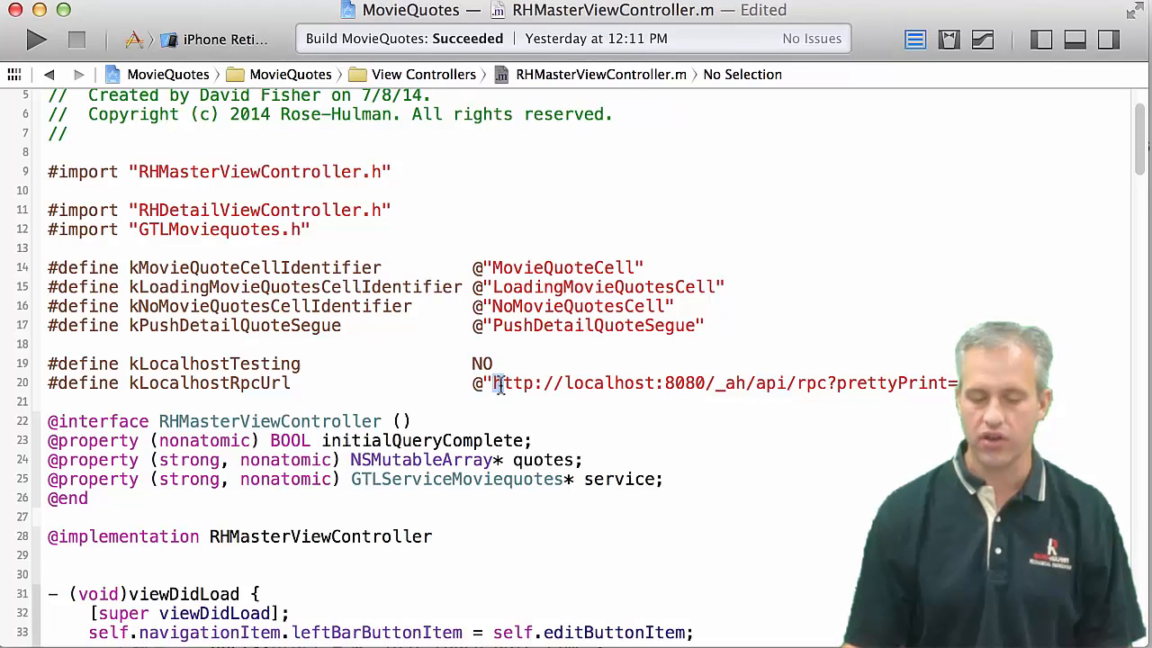
double_click(719, 382)
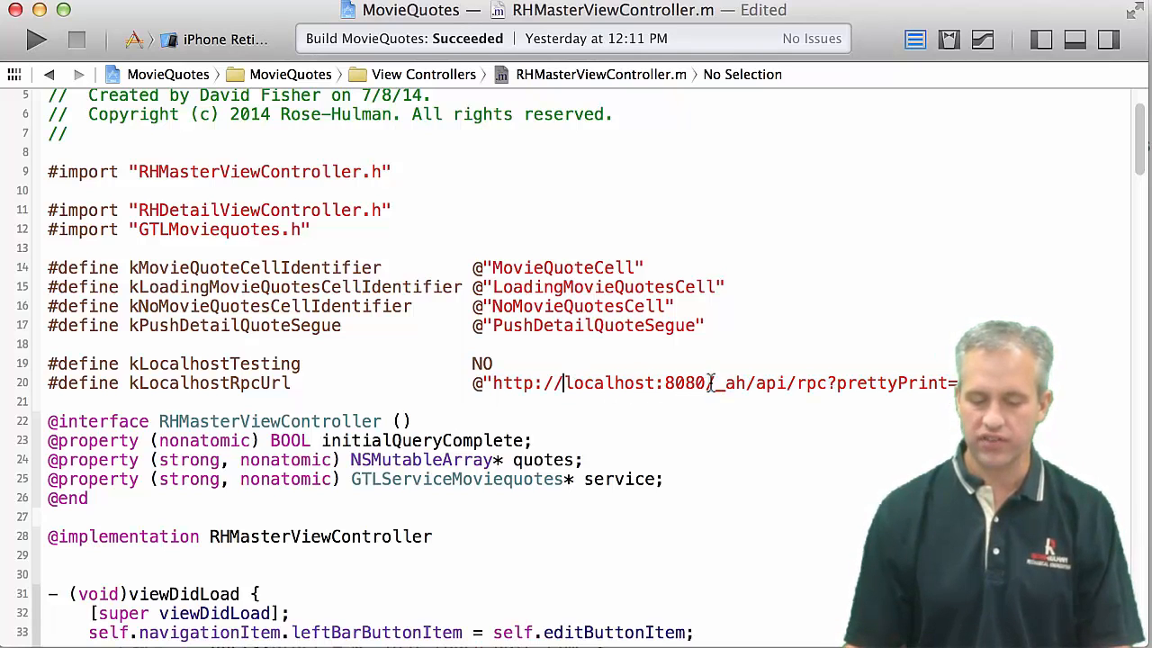
double_click(612, 382)
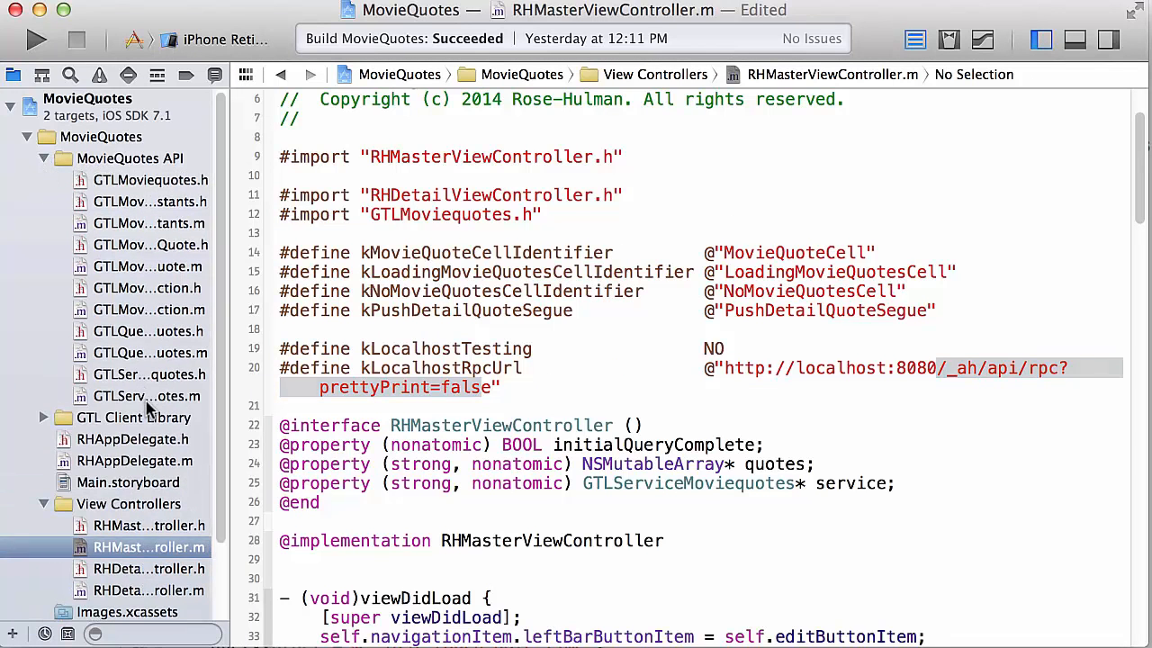
Step: Inspect the appspot rpcURL with prettyPrint in GTLServiceMoviequotes.m, then return to RHMasterViewController.m
left_click(146, 395)
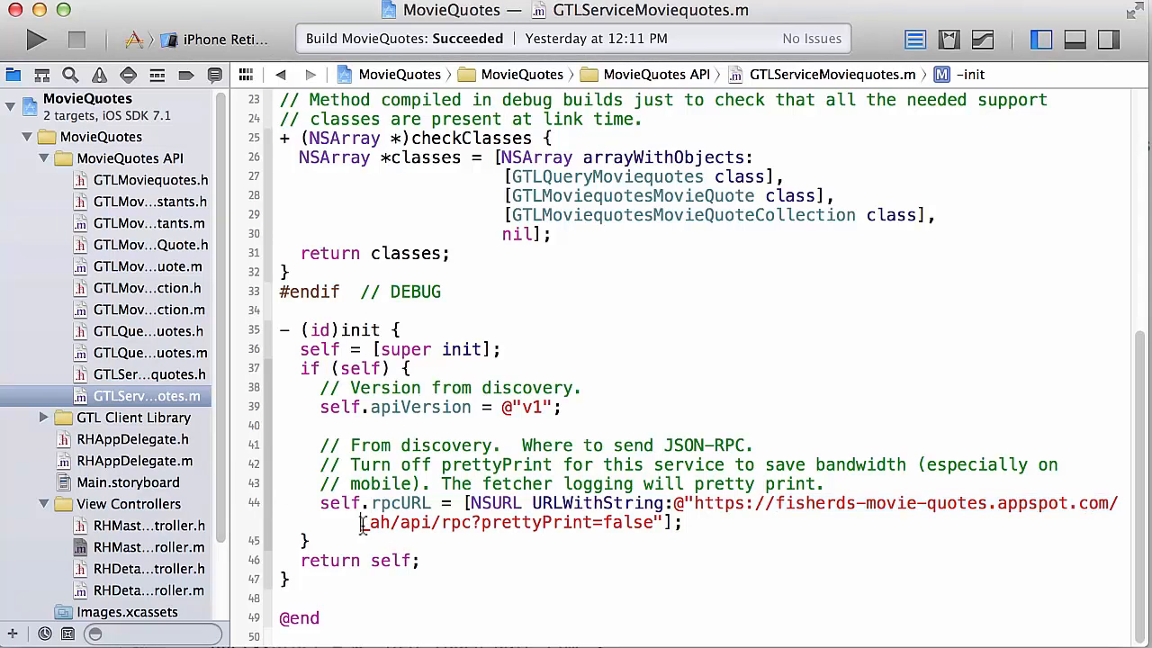
double_click(396, 522)
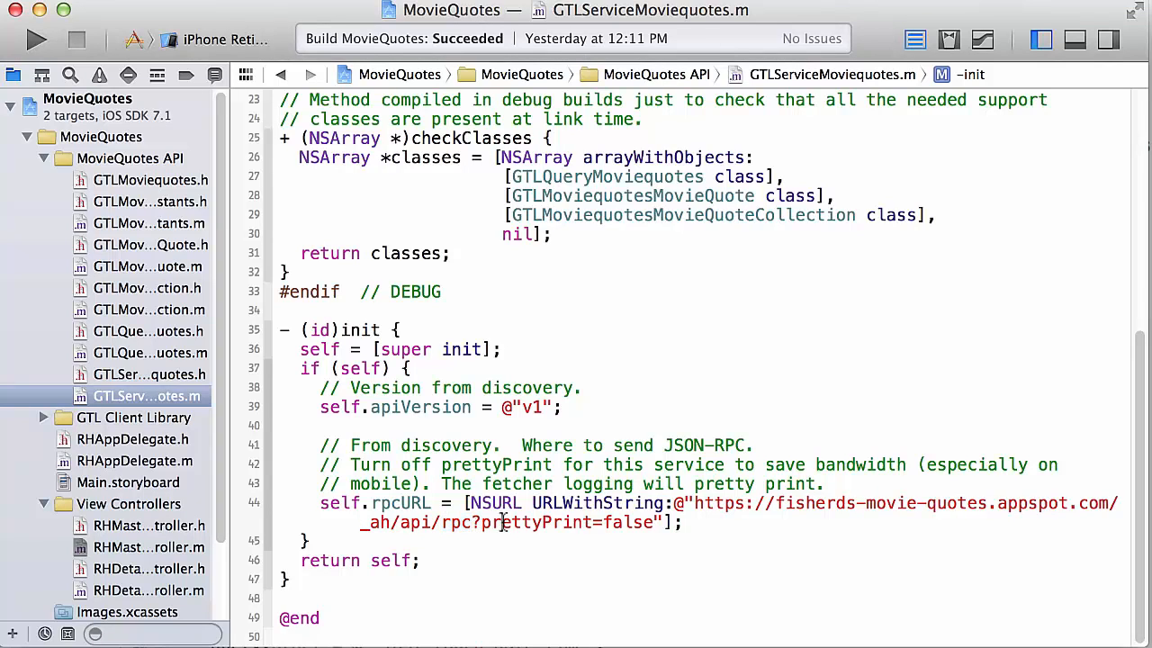
double_click(563, 522)
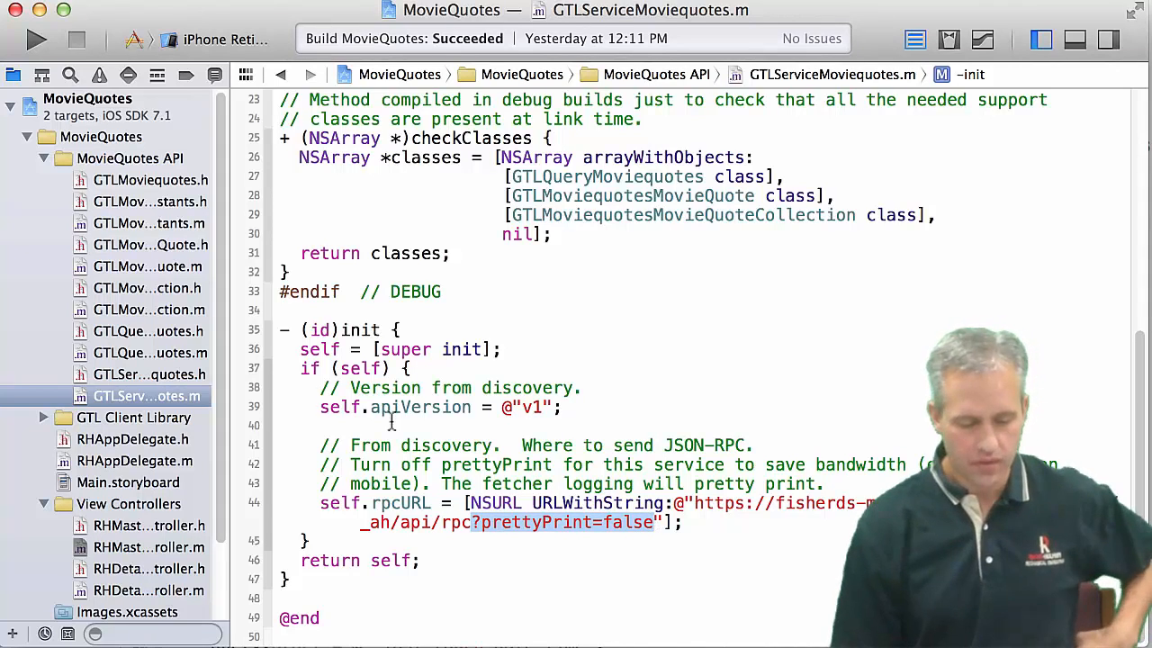
left_click(149, 547)
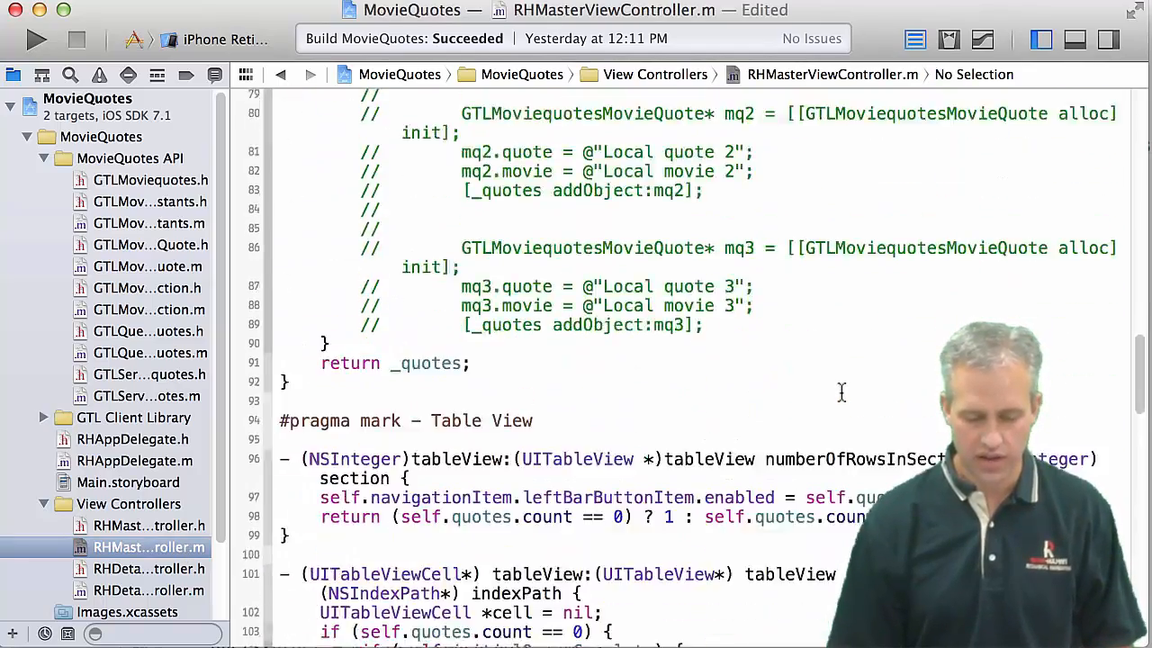
Step: Add an if (kLocalhostTesting) block setting _service.rpcURL to [NSURL URLWithString:kLocalhostRpcUrl]
scroll("down", 3)
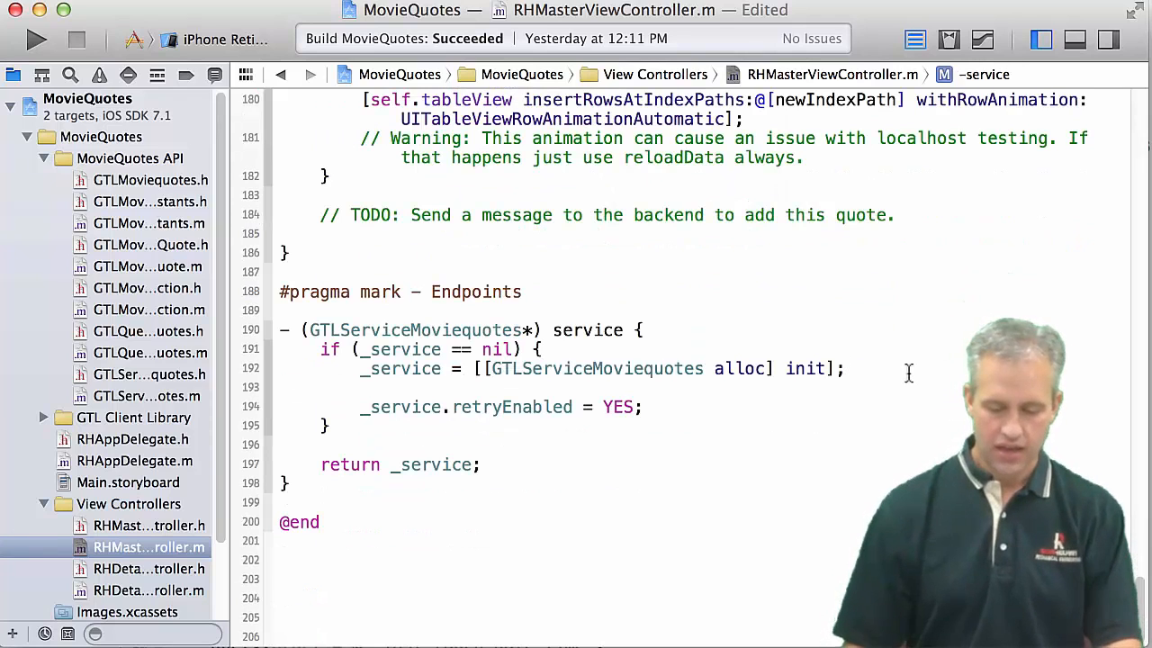
type("if (k")
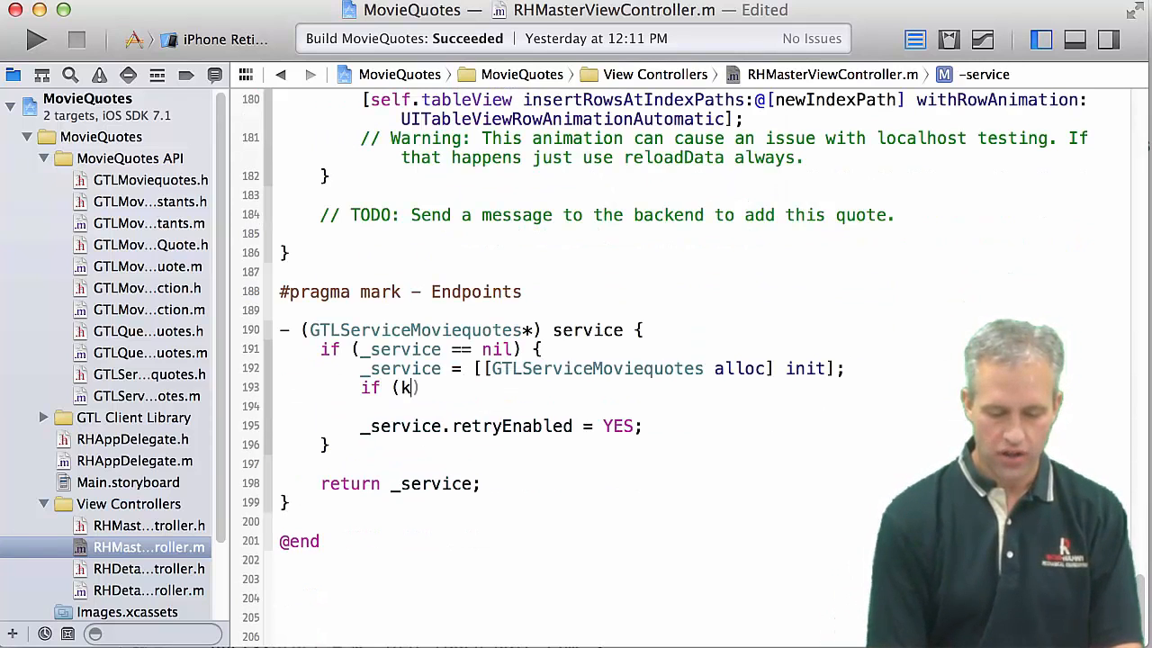
type("LocalhostTesting")
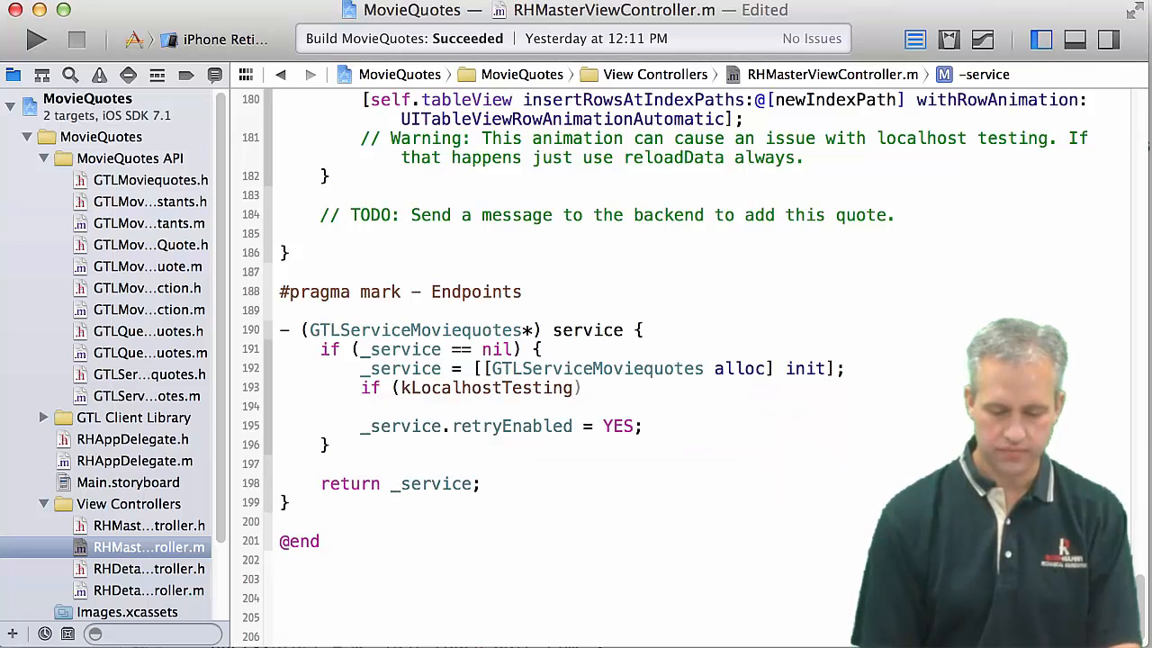
type("{")
type("_service.rpcURL =")
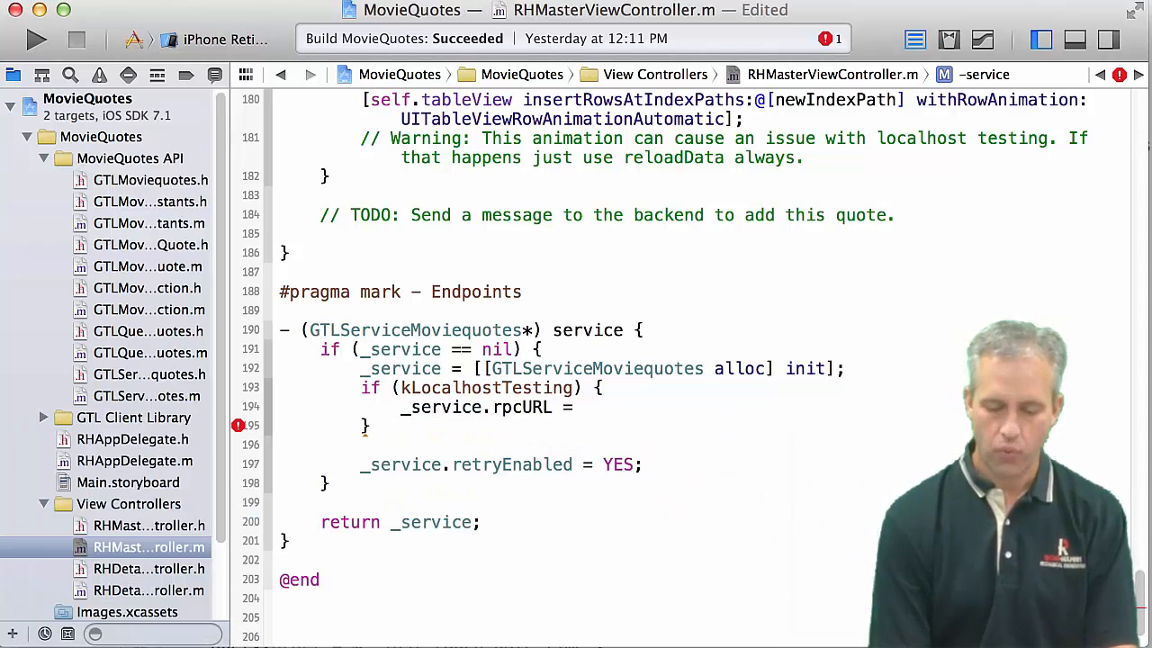
type("[NS")
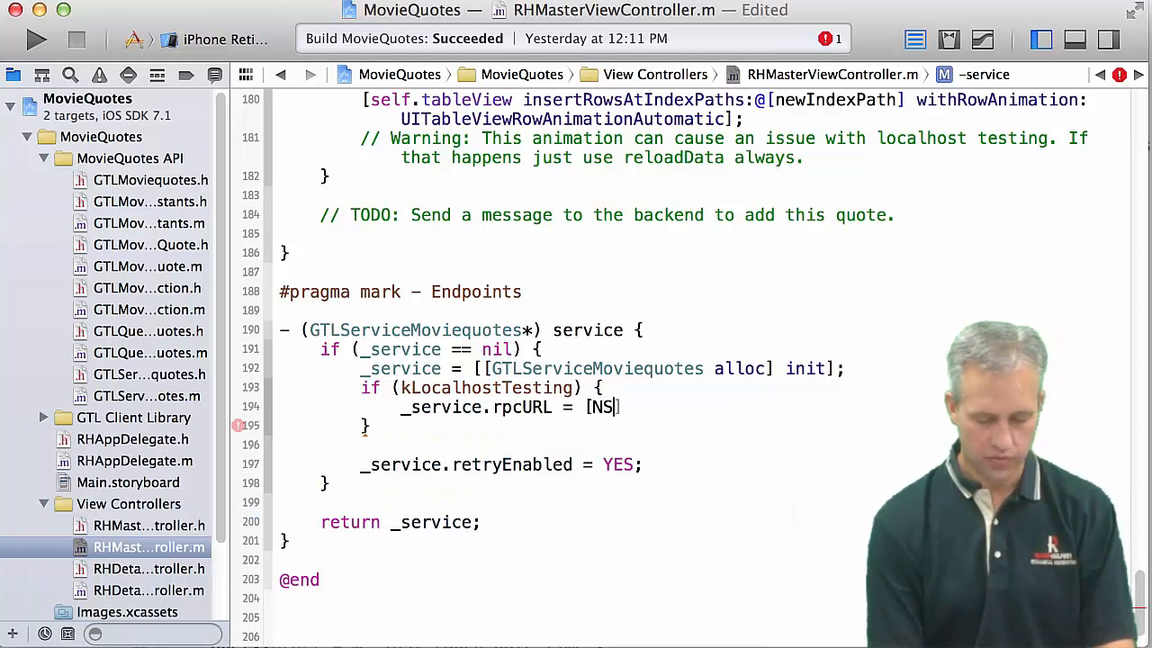
type("URL")
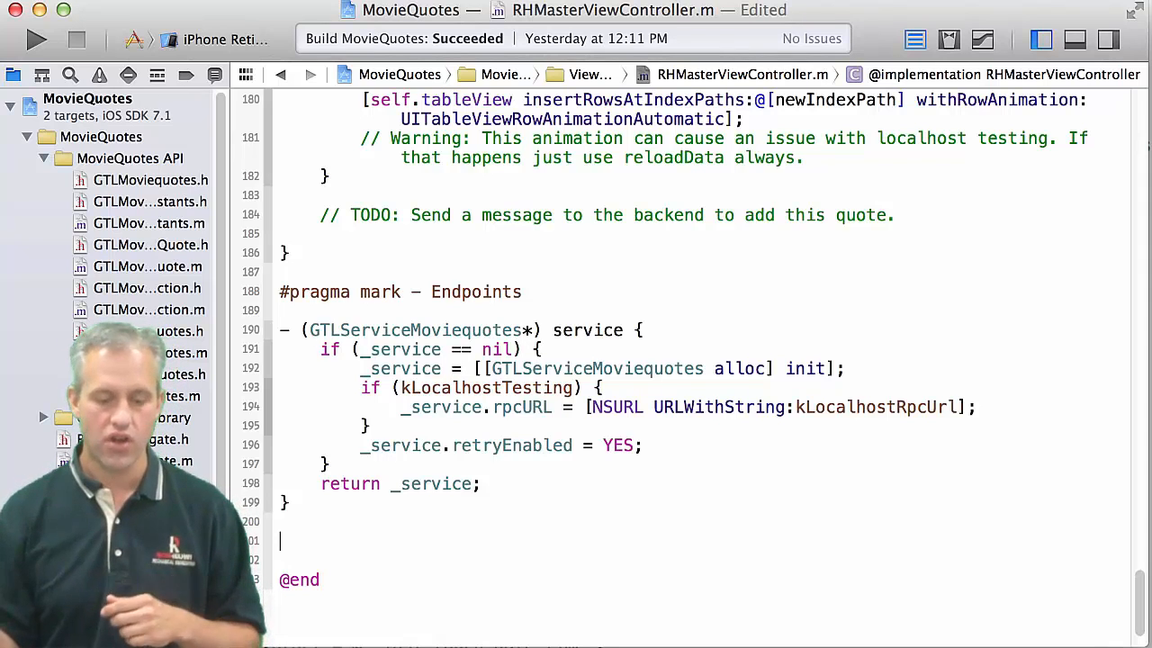
Step: Write - (void)_showErrorDialog:(NSError*)error and start a UIAlertView alert titled @"Error"
type("- (vo")
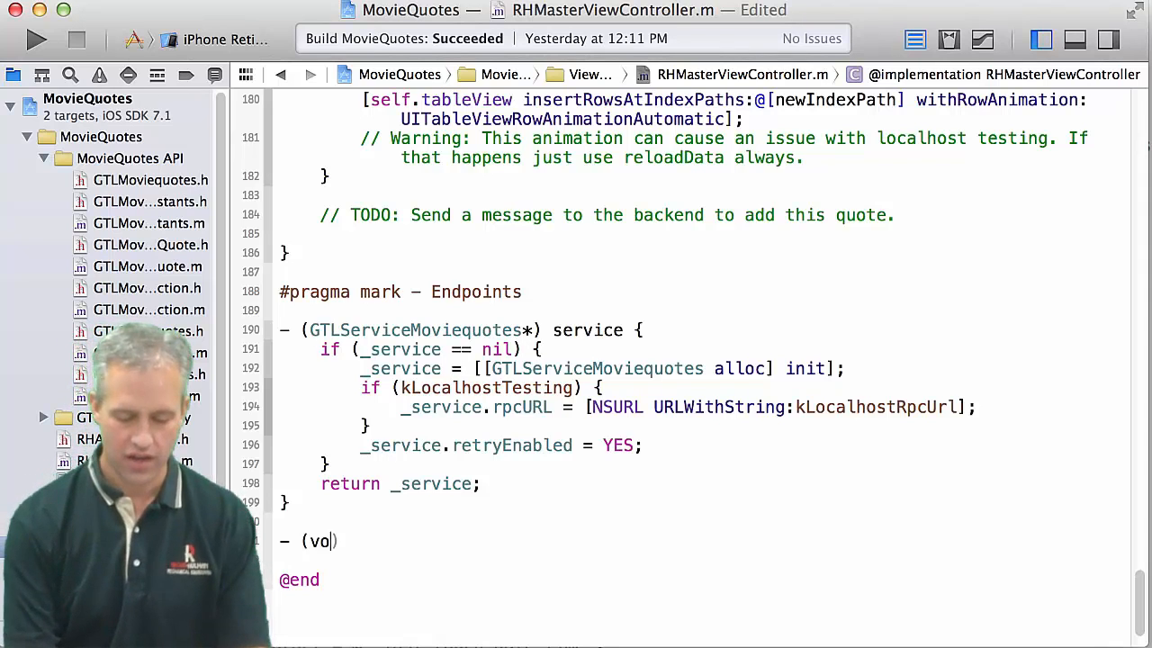
type("id) _")
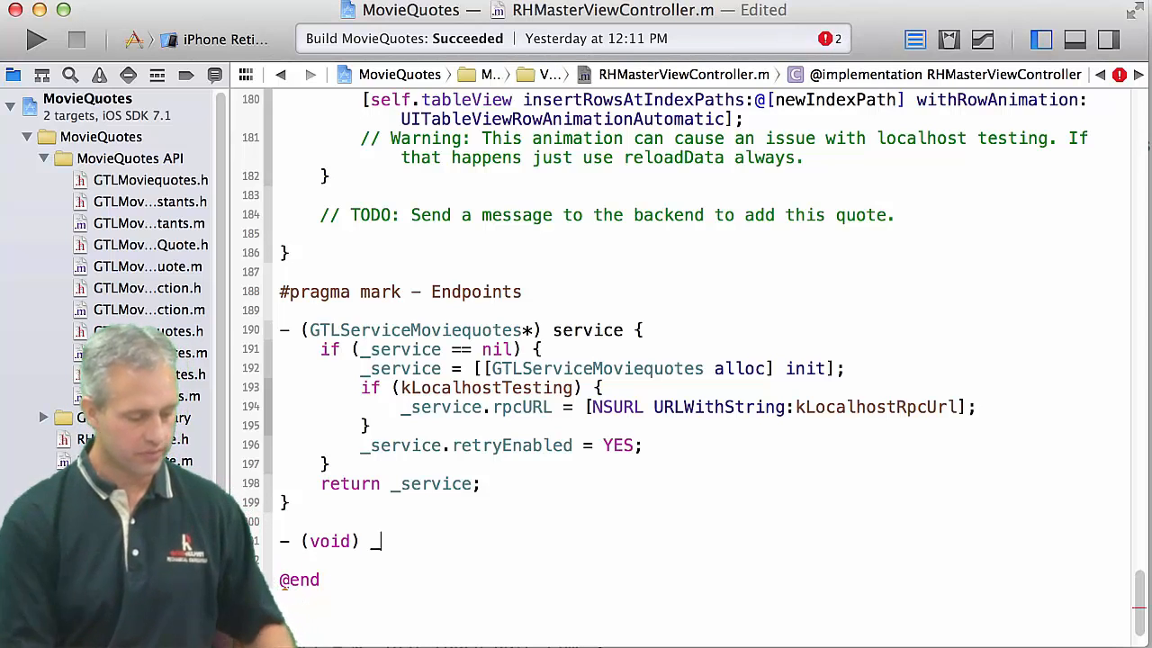
type("showE")
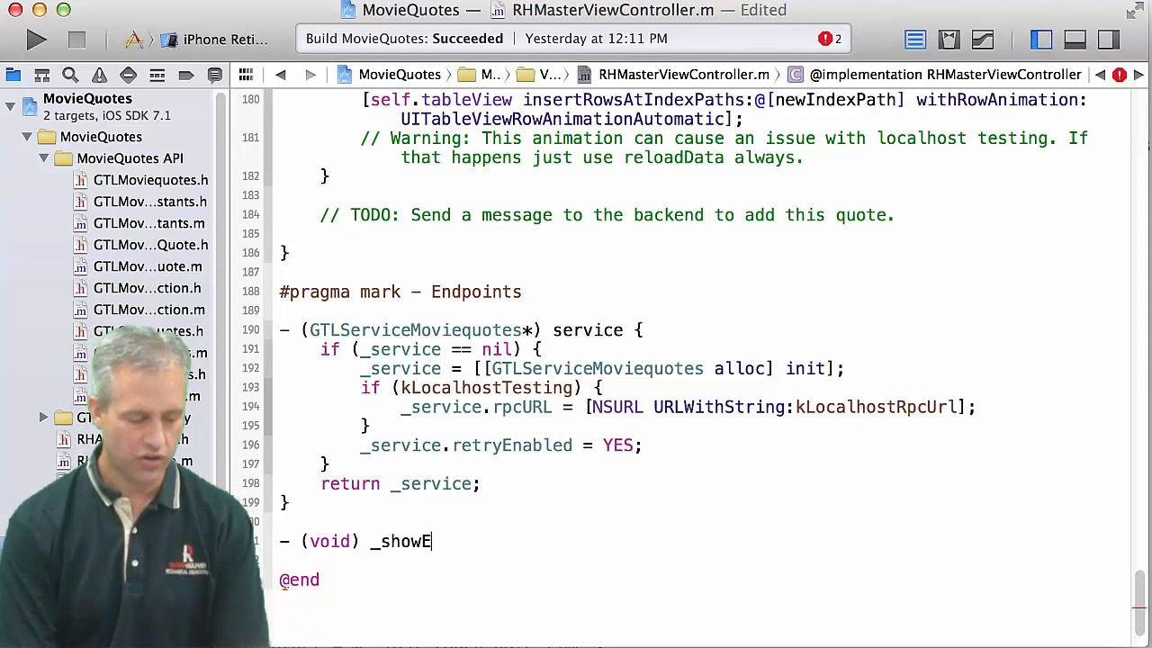
type("rrorDialog")
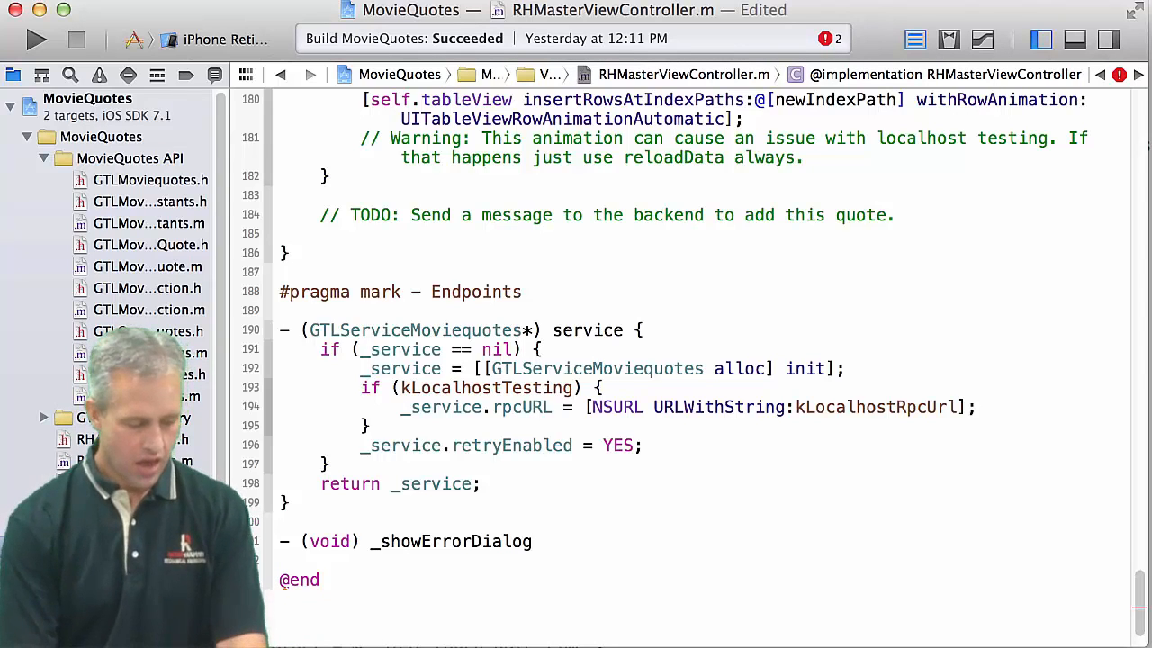
type(":(NSEE")
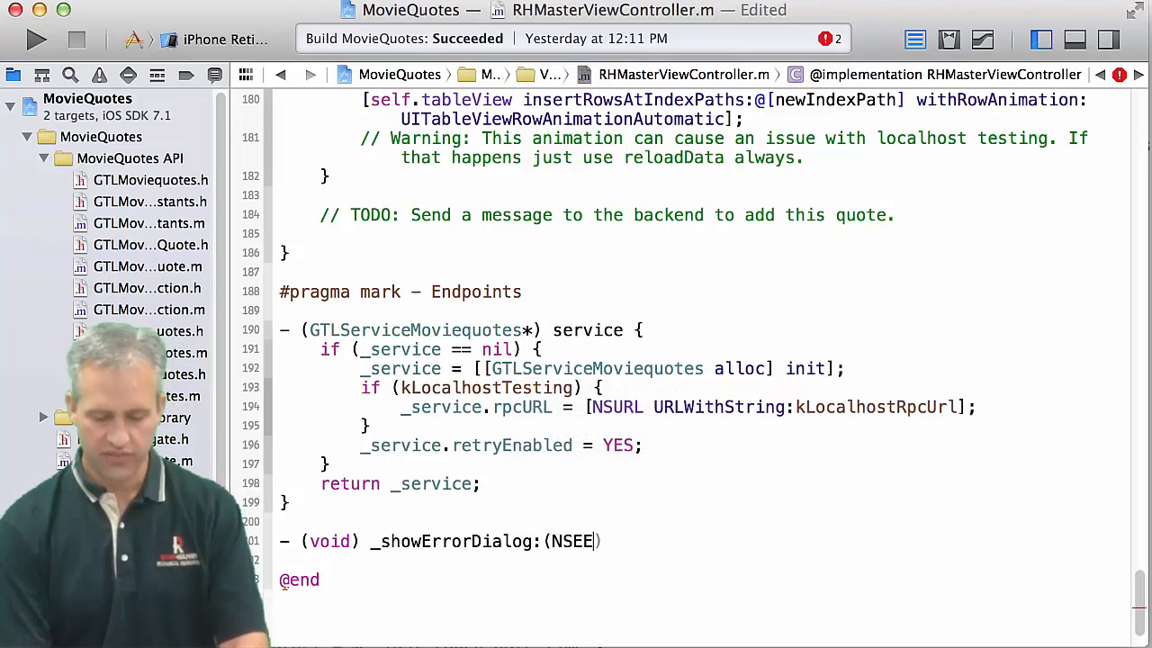
type("rror*) error {")
left_click(697, 560)
type("UIAlertView")
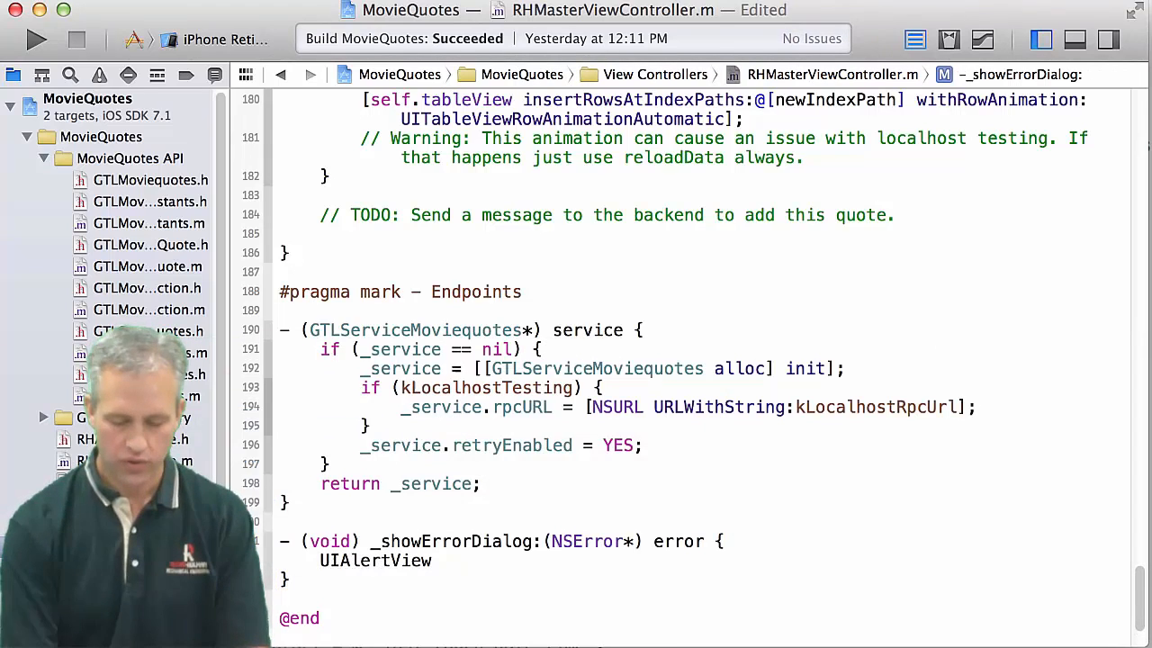
type("* alert =")
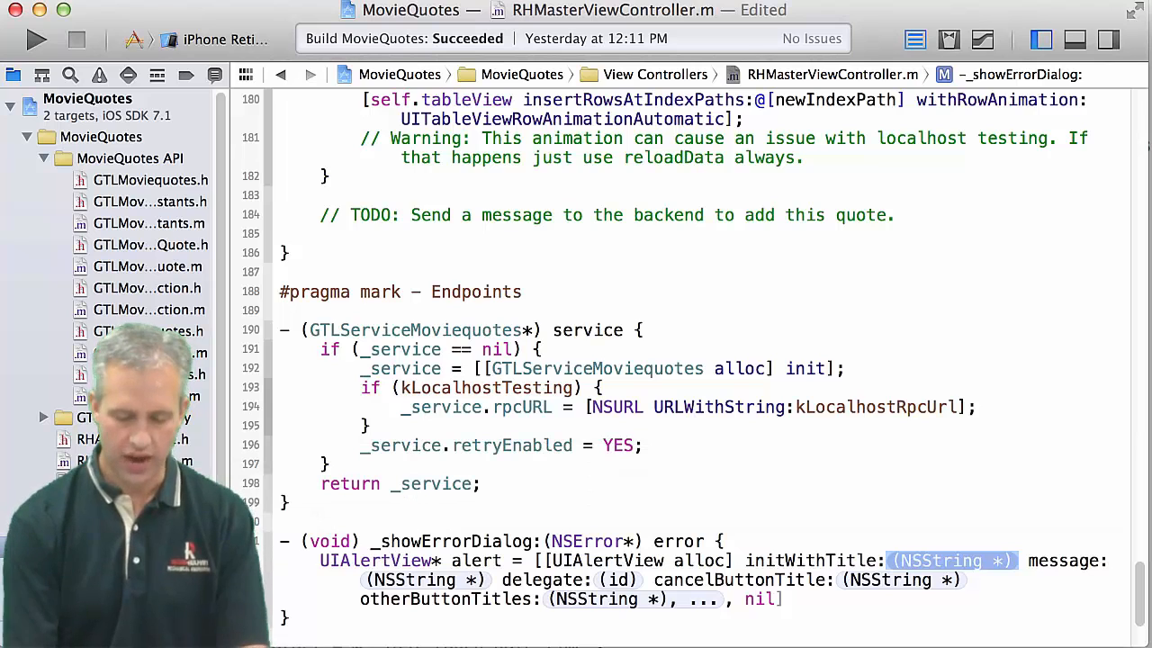
type("@\"Error")
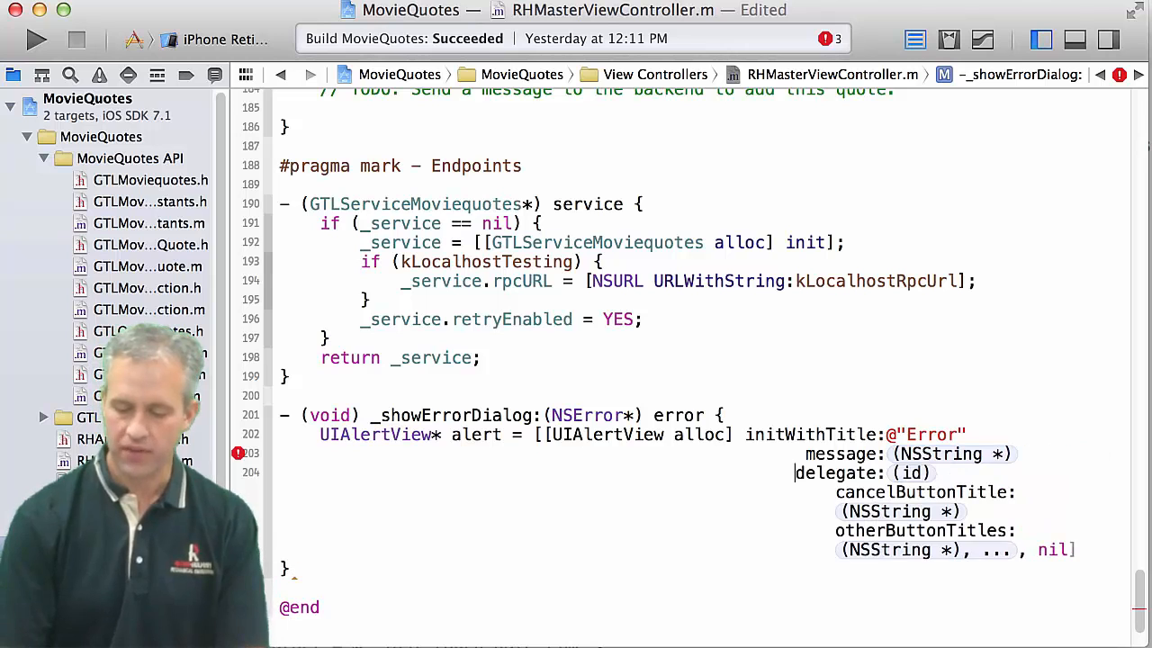
Step: Fill the alert with error.localizedDescription, nil delegate and @"OK" button, then call [alert show]
double_click(949, 454)
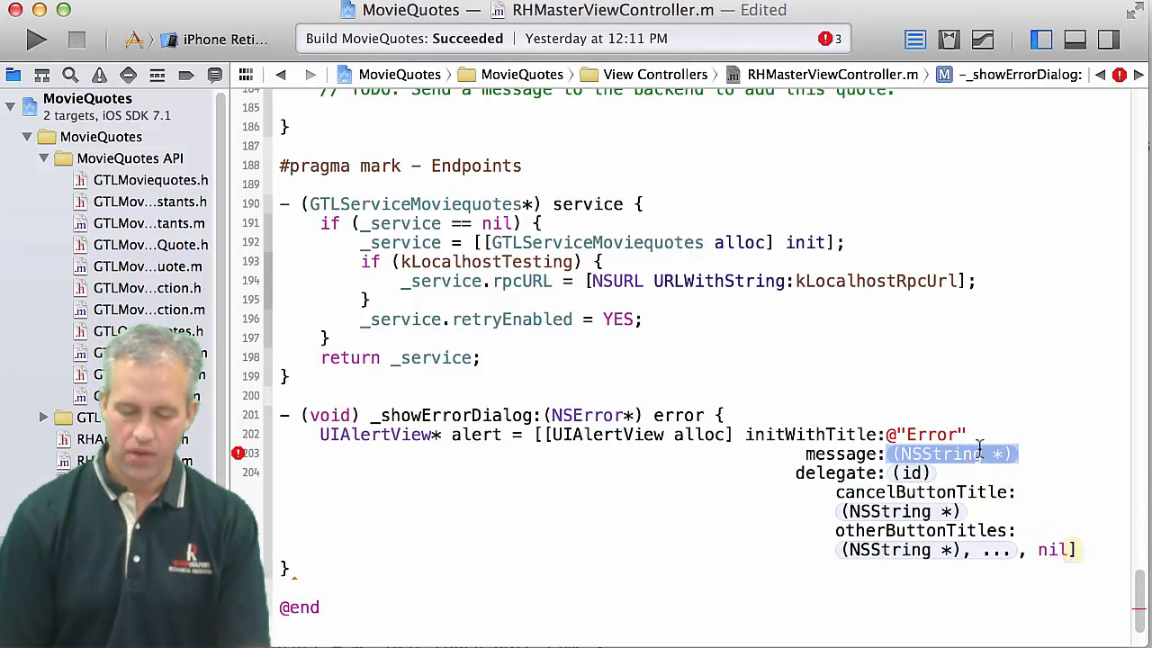
type("error.")
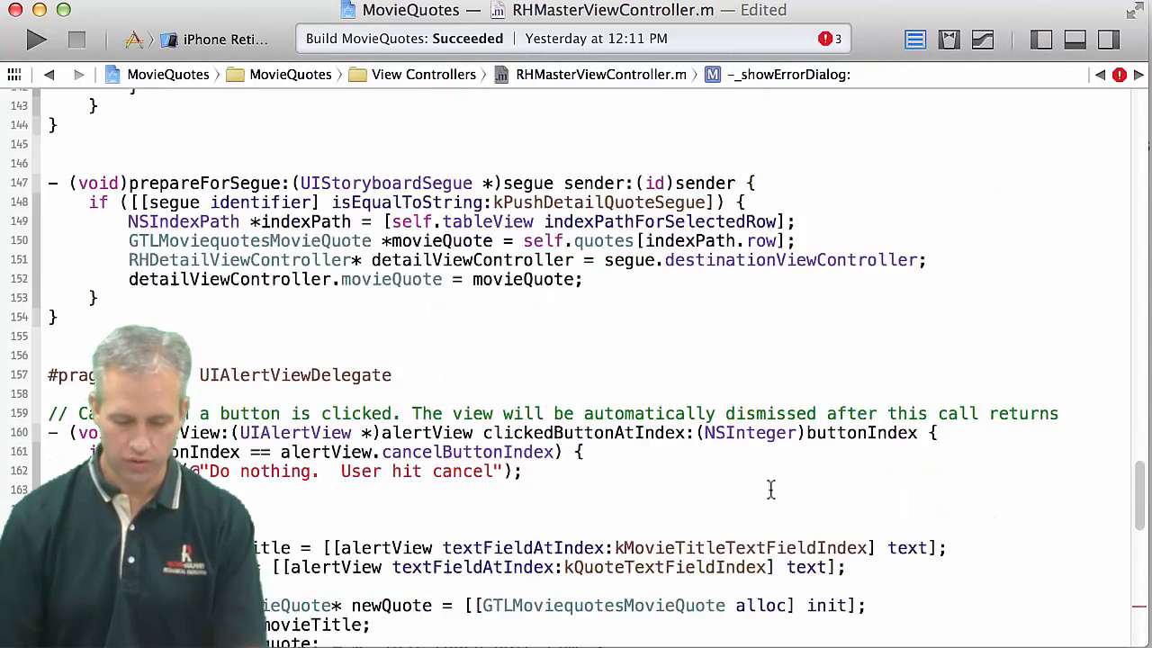
scroll("down", 3)
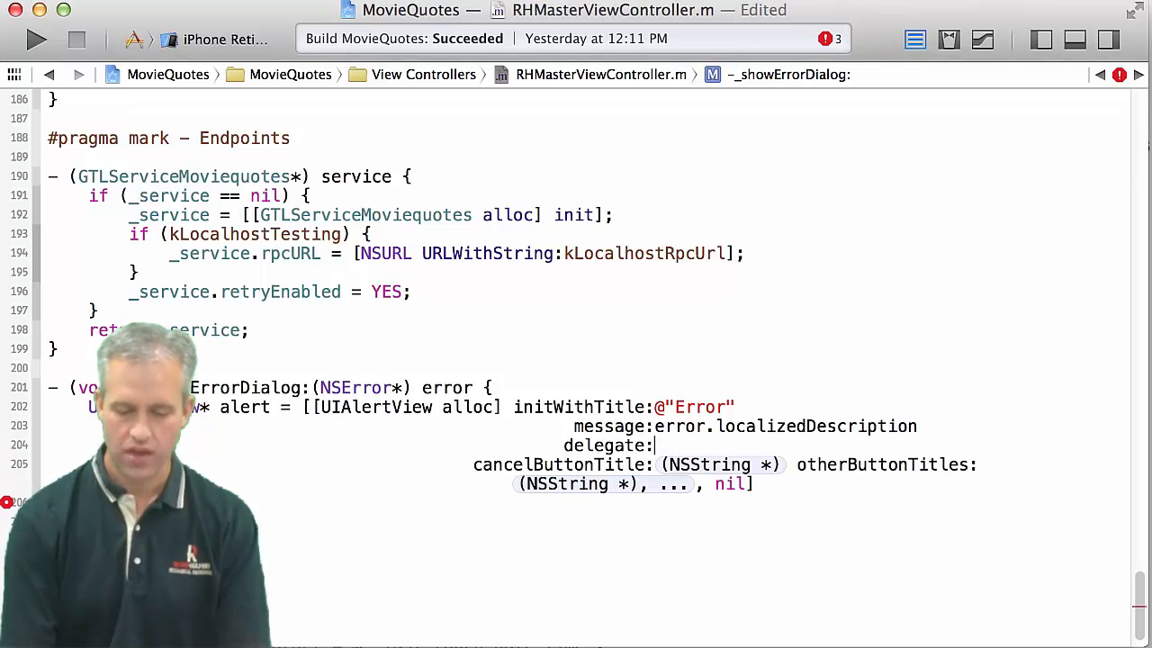
type("nil")
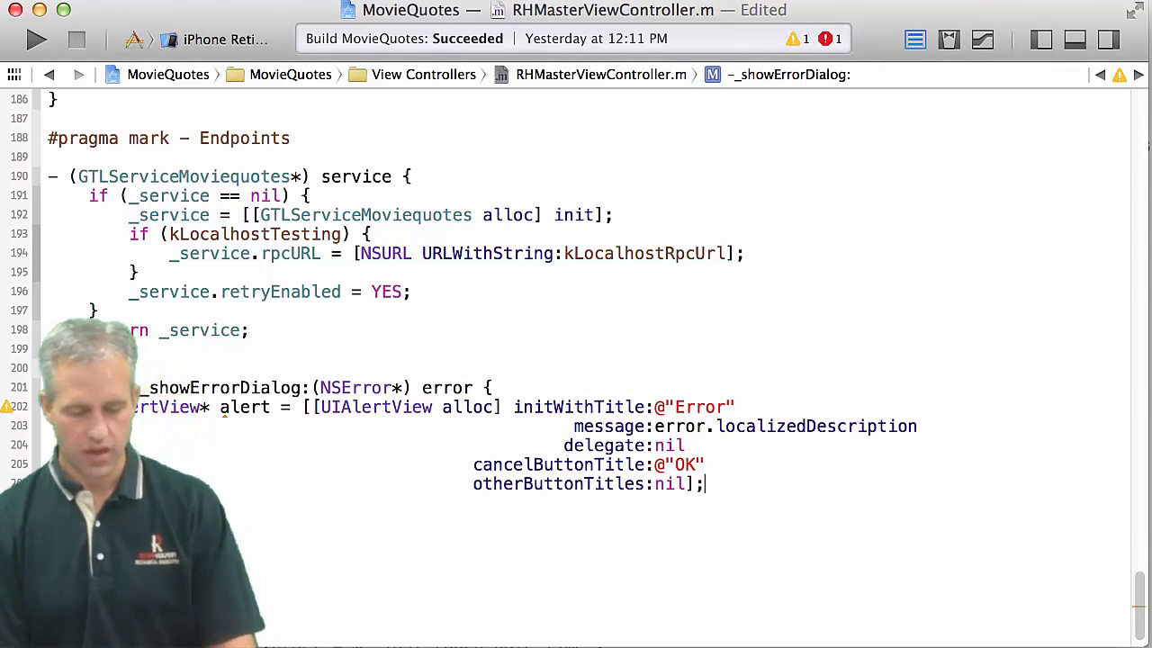
type("alert")
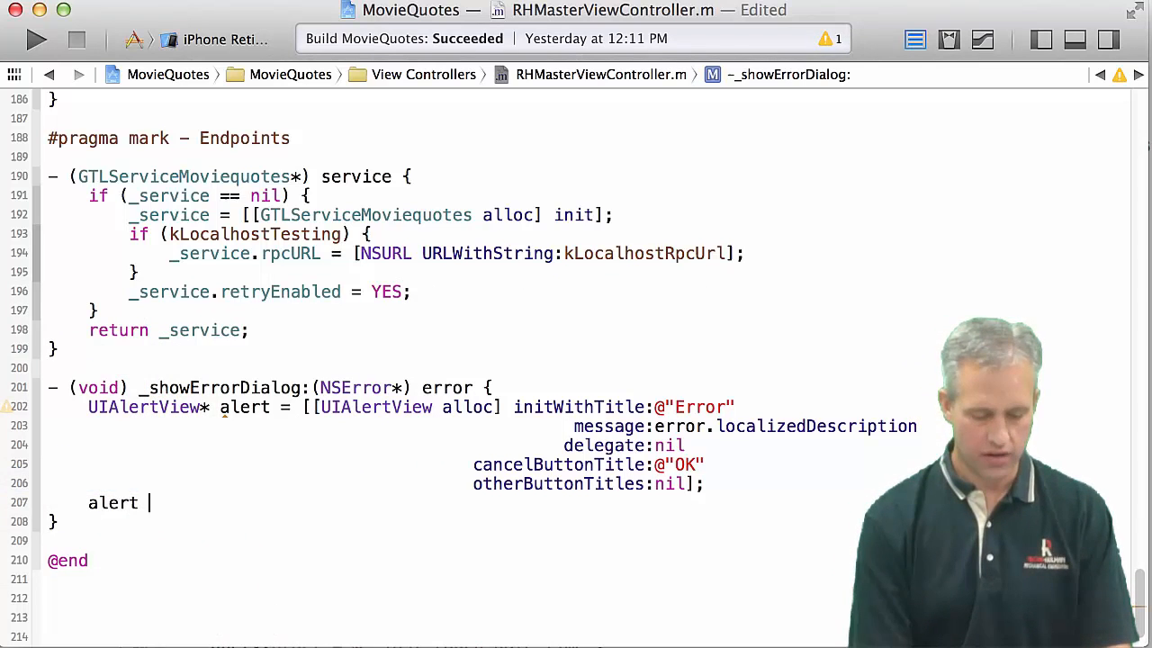
type("[alert show];")
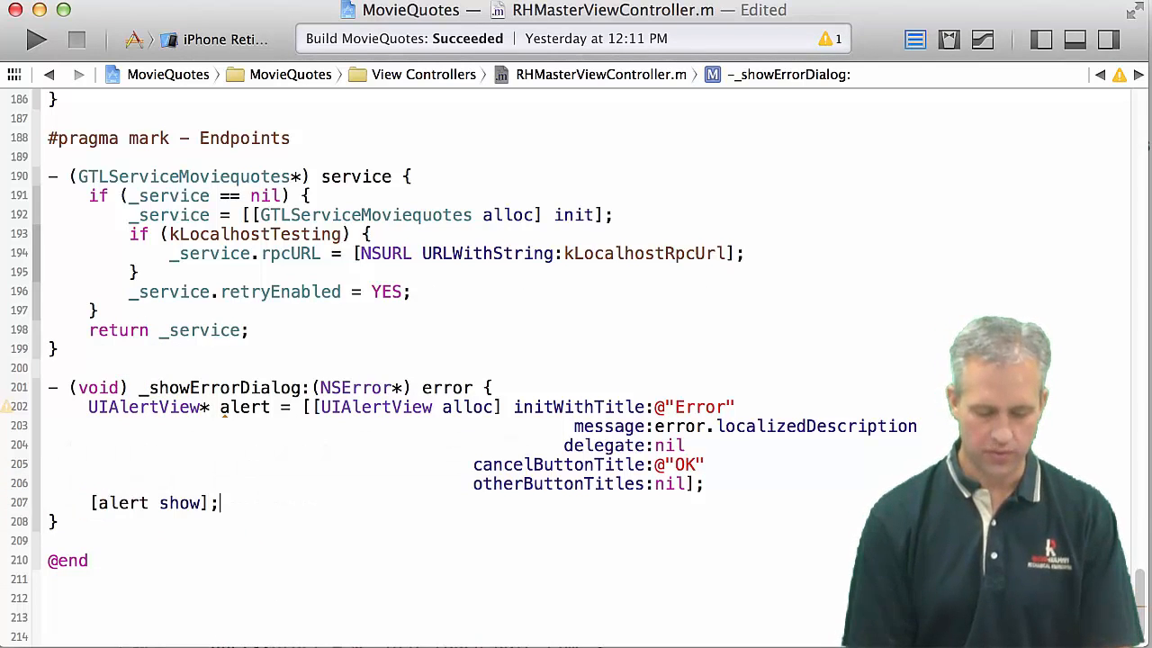